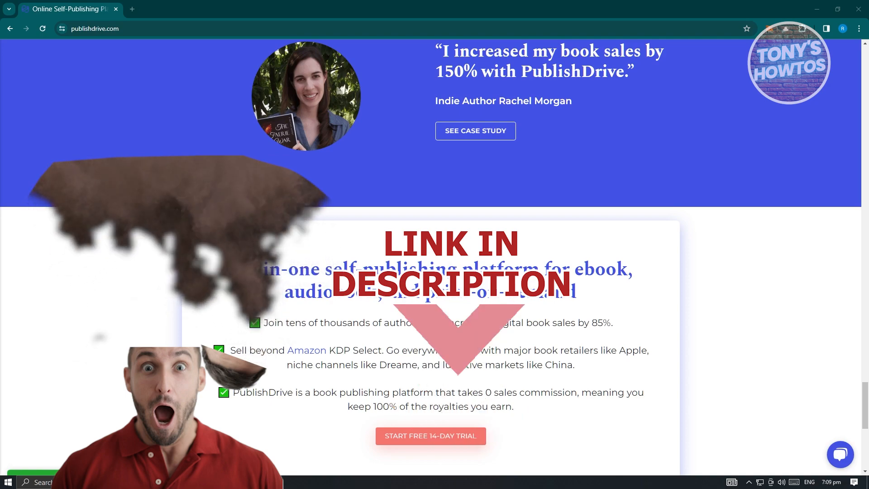
Scroll the homepage down to the 'All-in-one self-publishing platform' box with the 14-day trial offer.
scroll(up, 3)
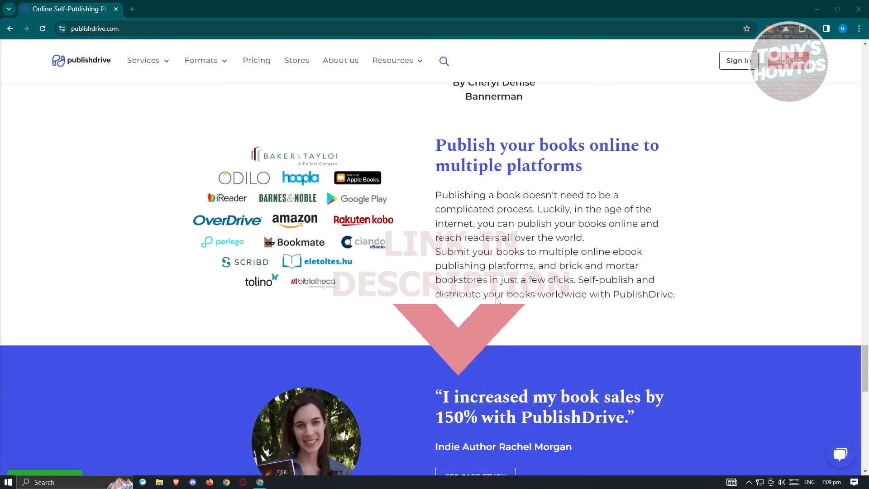
scroll(up, 3)
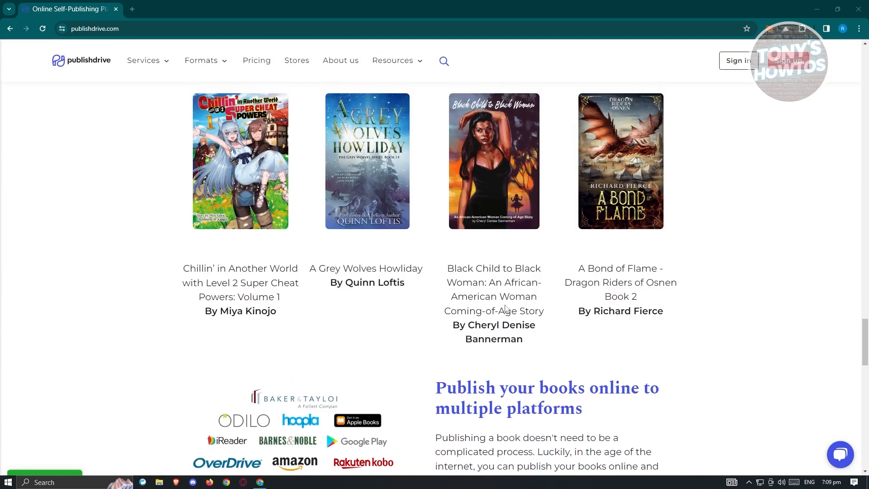
scroll(up, 3)
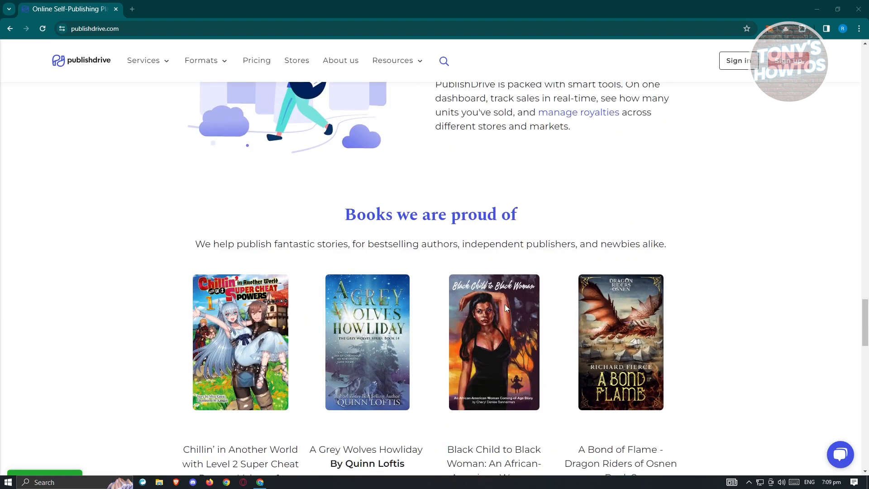
scroll(up, 3)
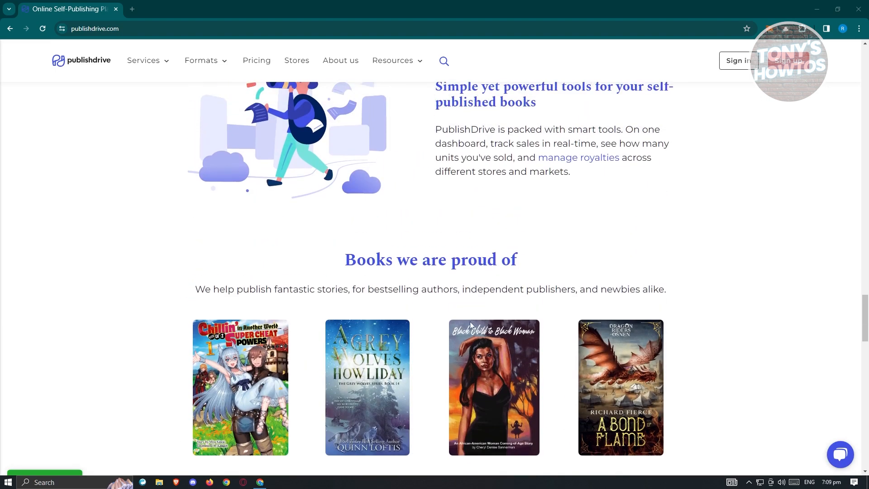
scroll(up, 3)
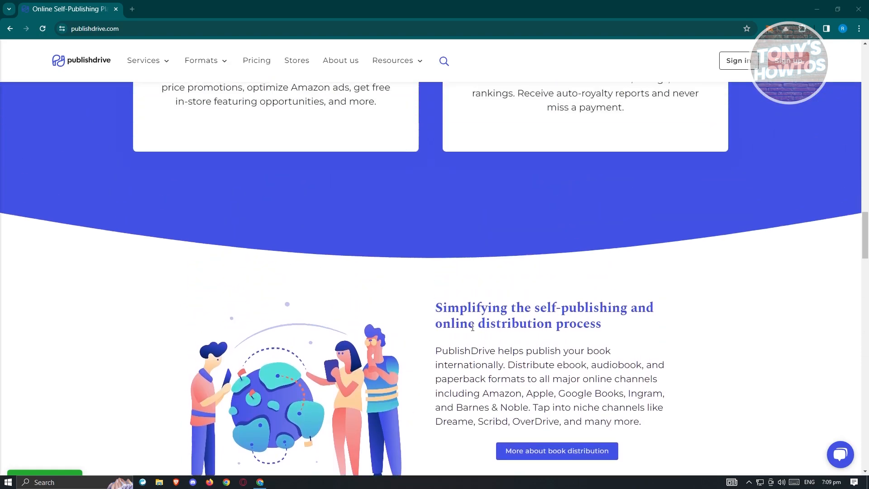
scroll(up, 3)
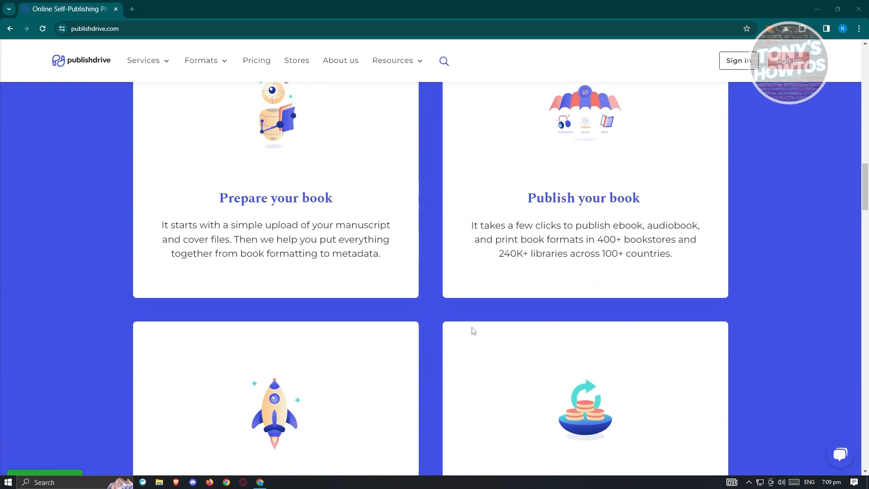
scroll(down, 3)
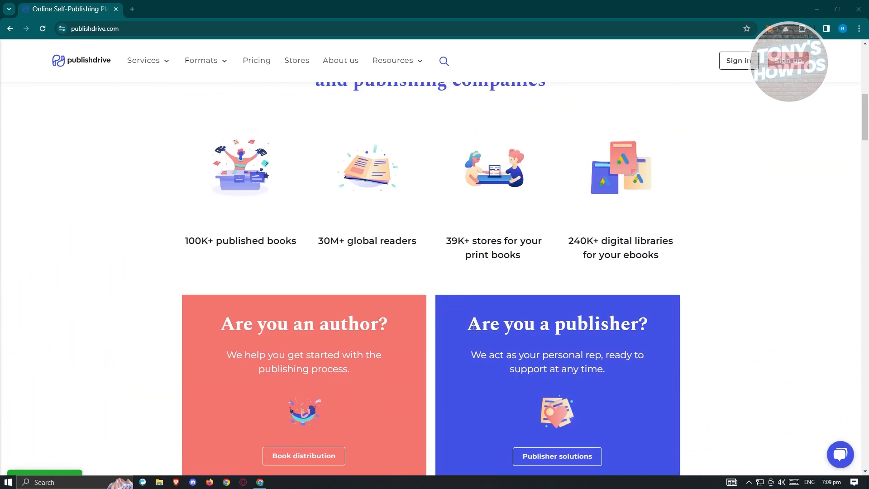
scroll(up, 3)
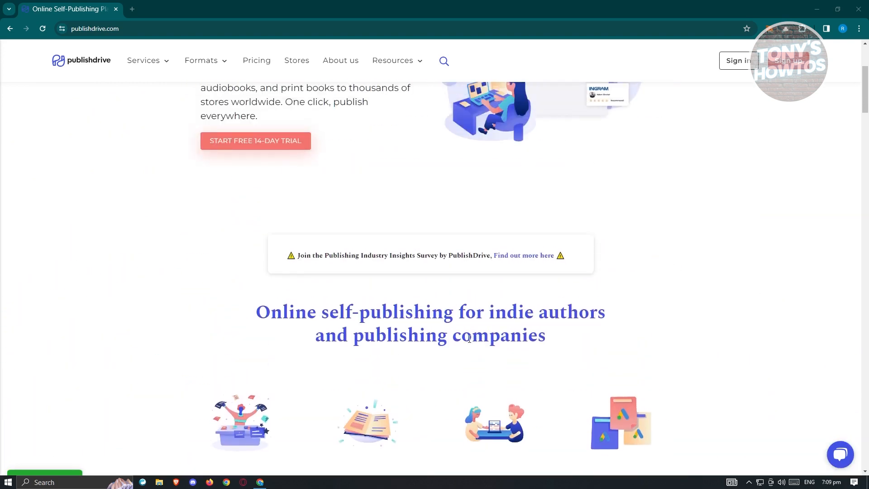
scroll(up, 3)
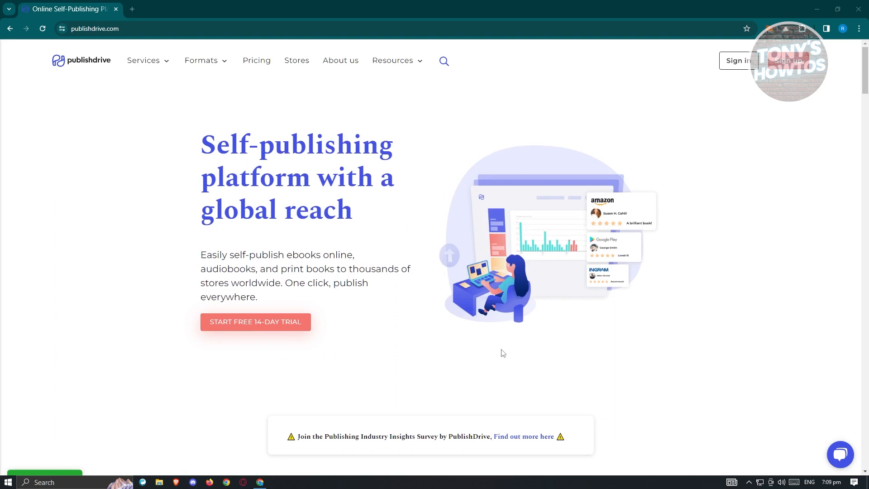
mouse_move(109, 347)
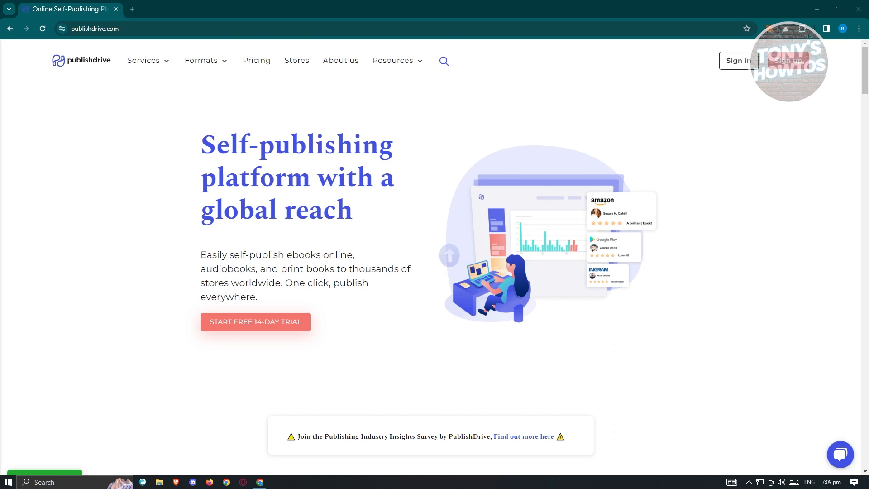
mouse_move(200, 287)
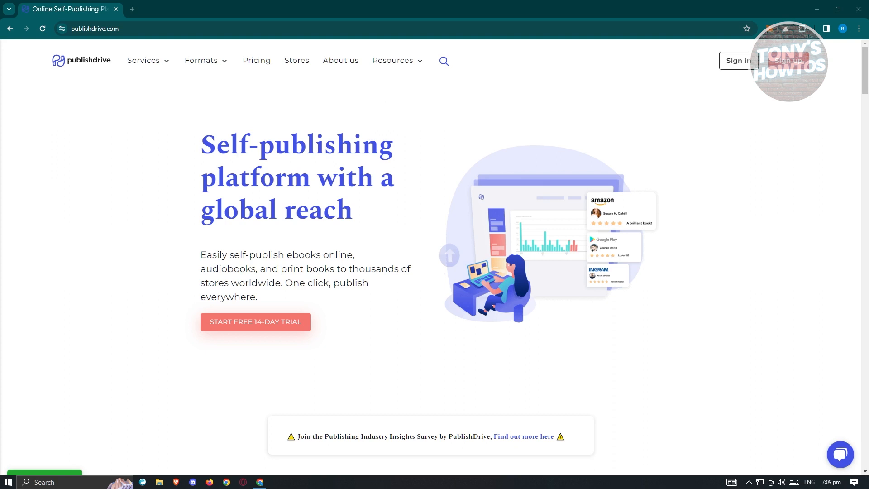
mouse_move(349, 349)
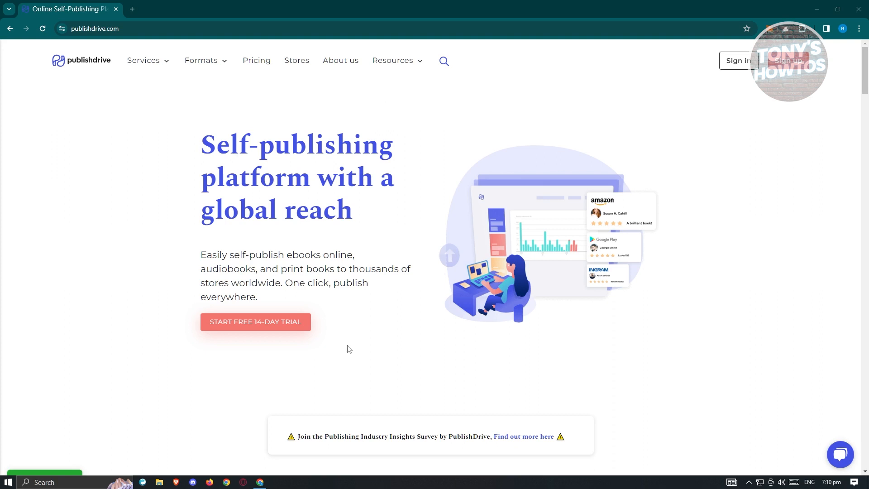
mouse_move(252, 336)
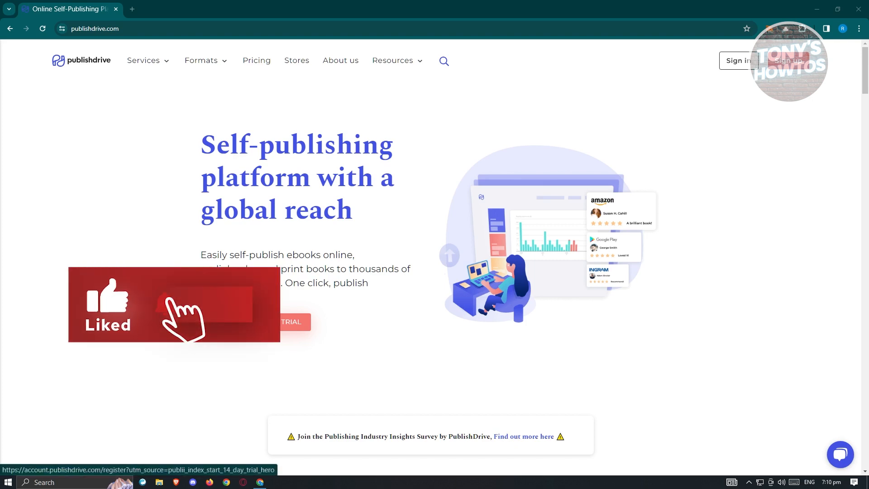
scroll(down, 3)
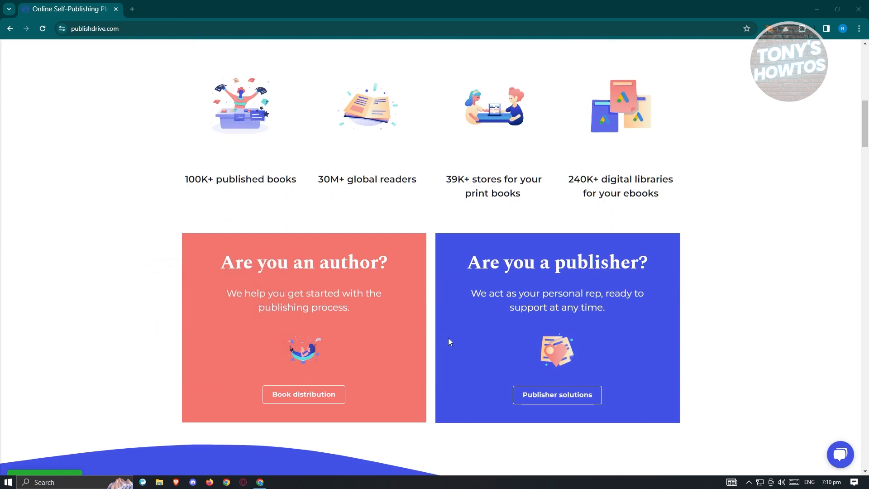
mouse_move(446, 341)
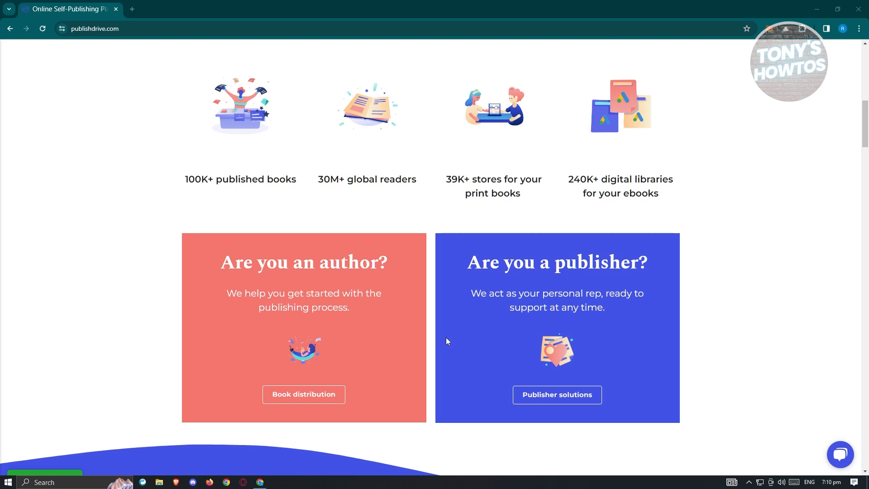
scroll(up, 3)
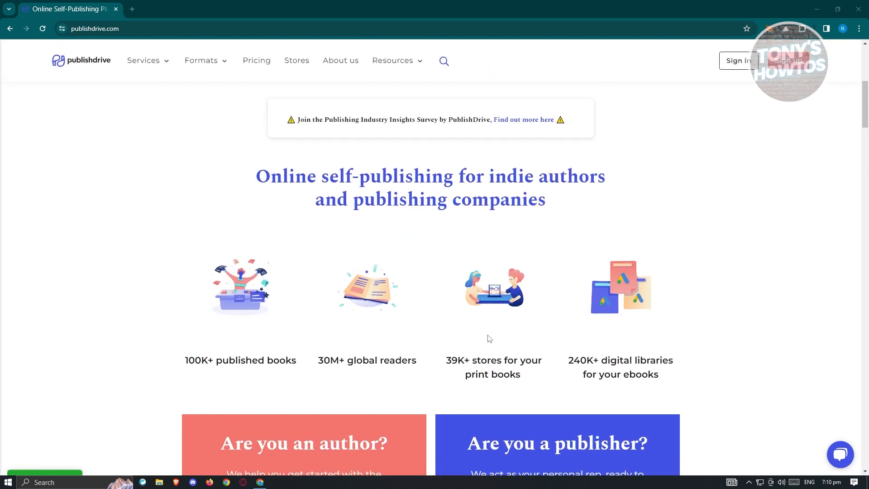
scroll(down, 3)
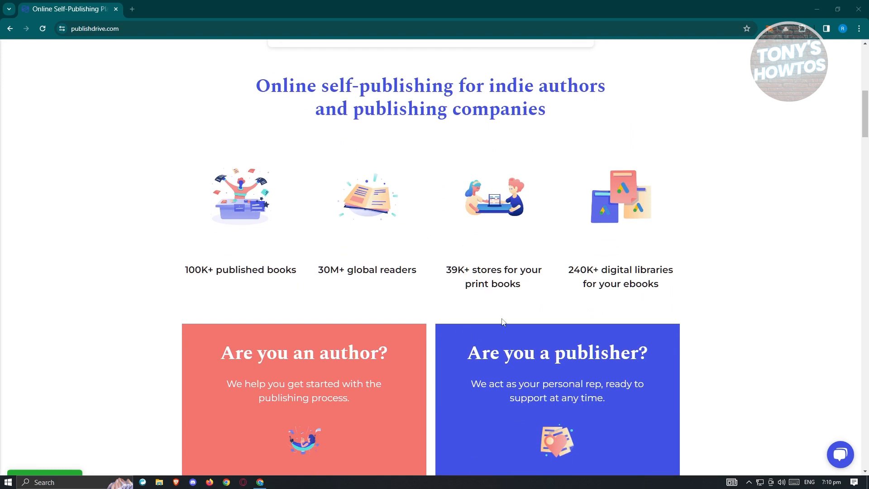
mouse_move(478, 280)
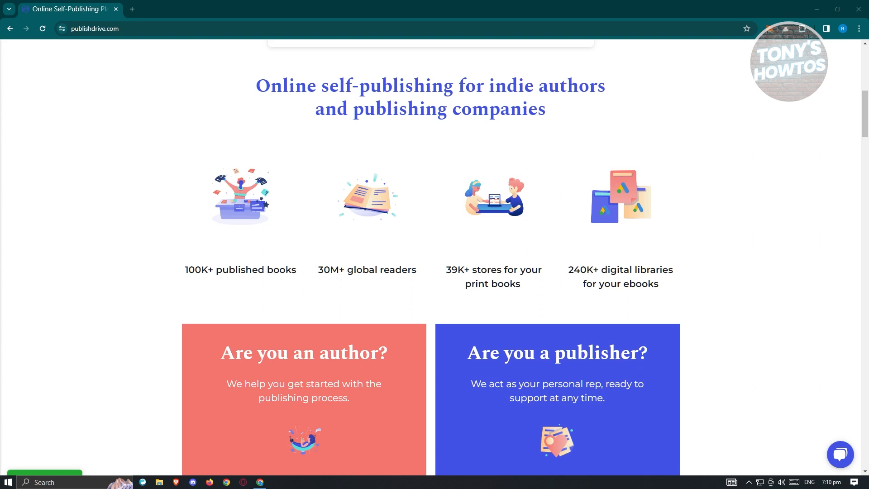
mouse_move(225, 320)
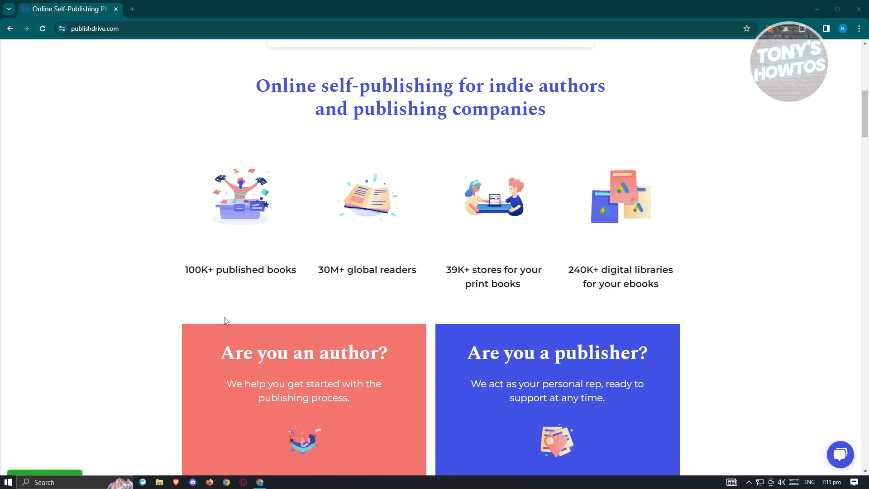
scroll(down, 3)
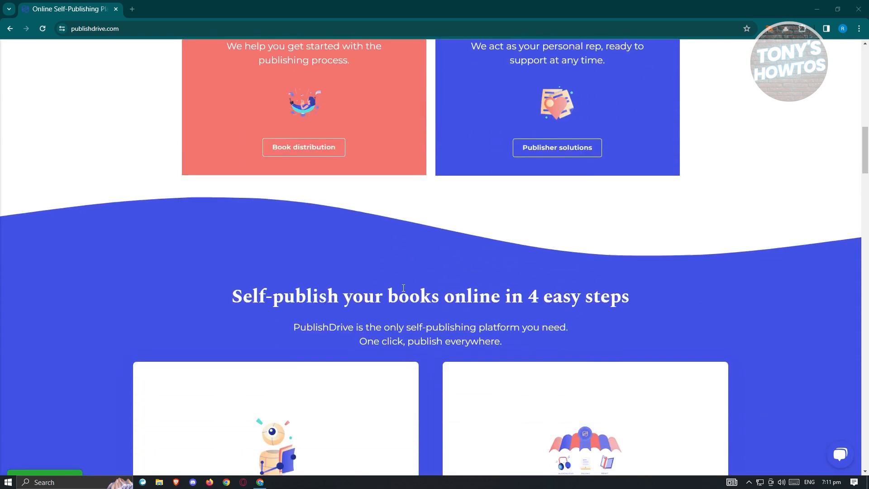
scroll(down, 3)
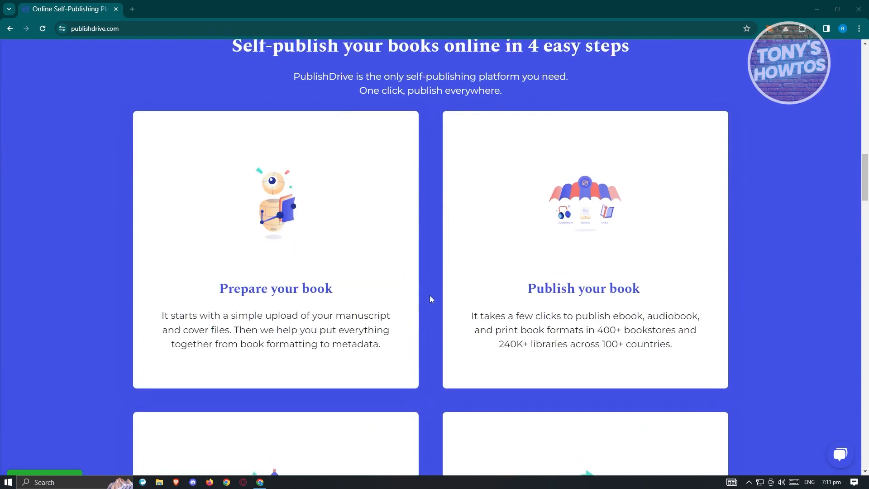
mouse_move(424, 308)
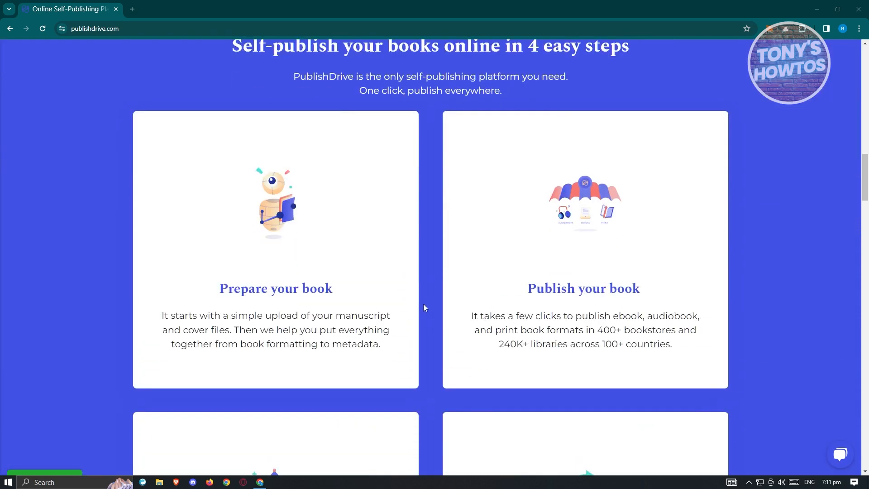
mouse_move(432, 311)
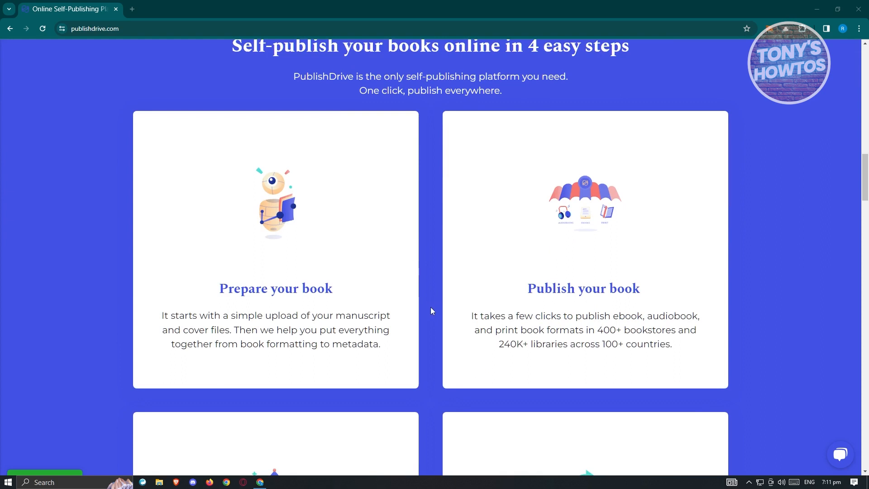
mouse_move(752, 303)
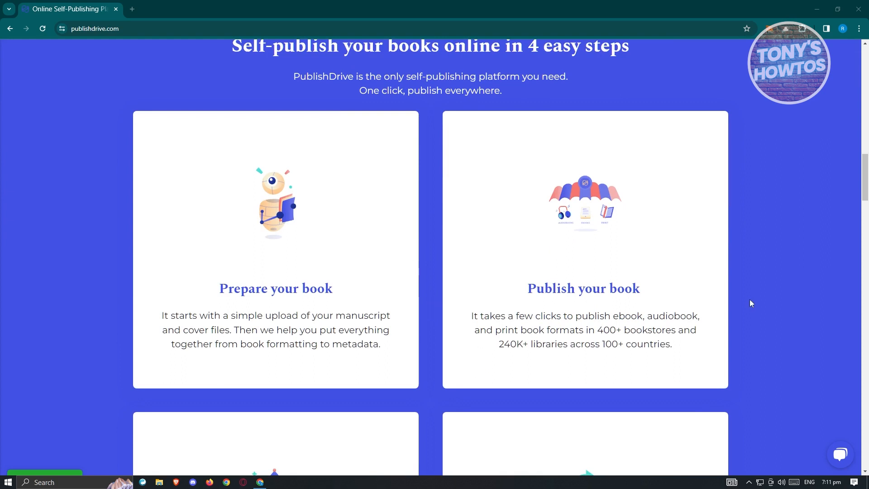
scroll(down, 3)
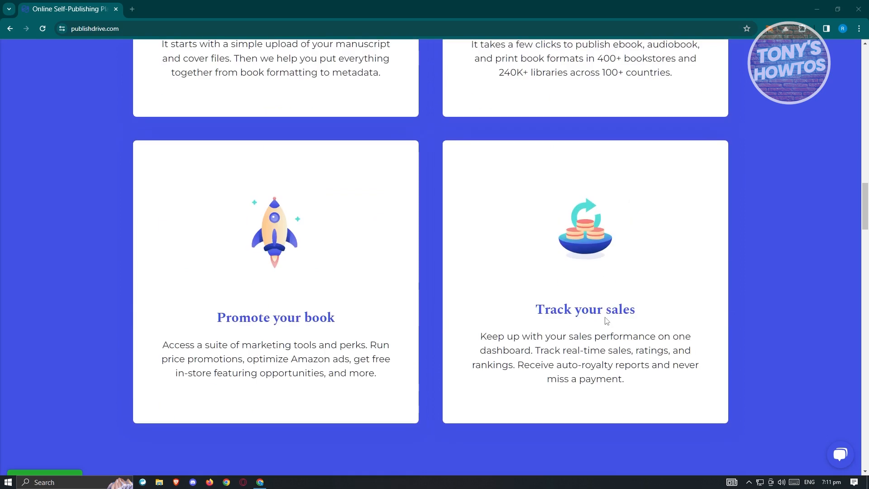
mouse_move(673, 315)
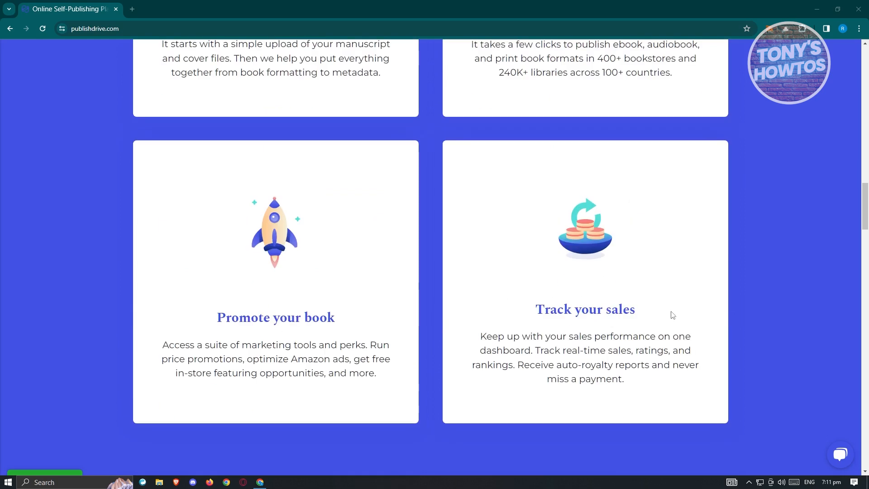
scroll(down, 3)
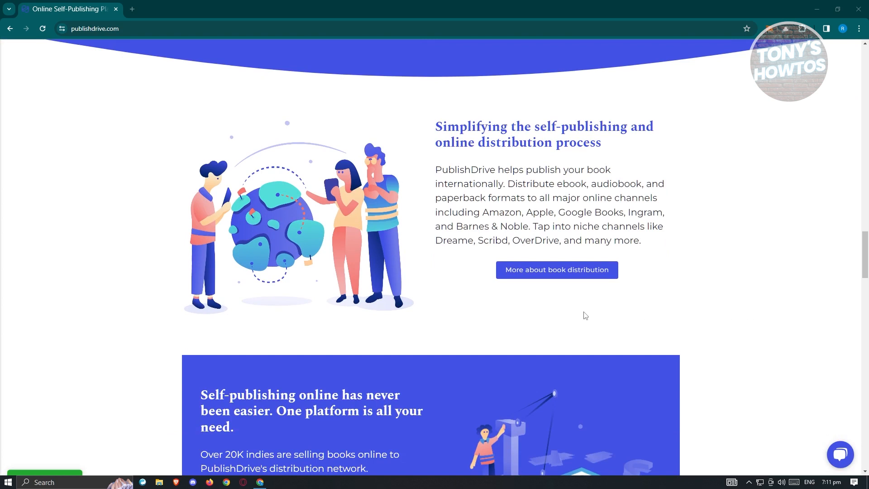
mouse_move(578, 343)
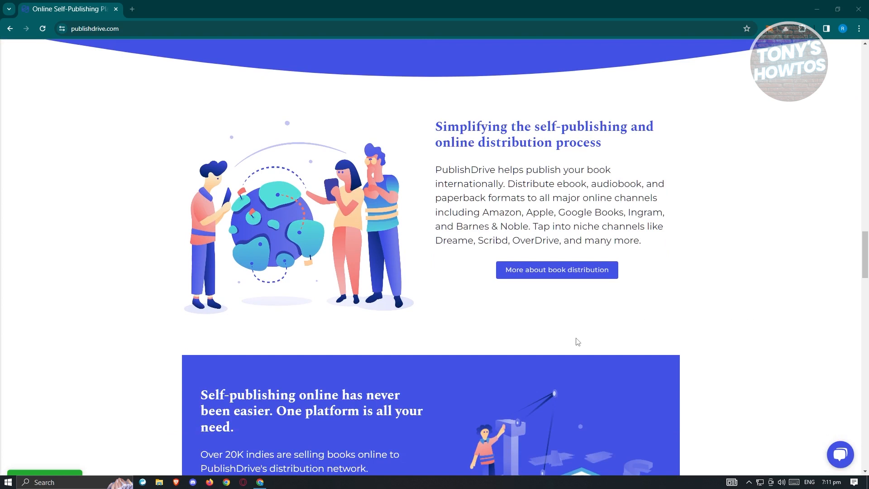
scroll(down, 3)
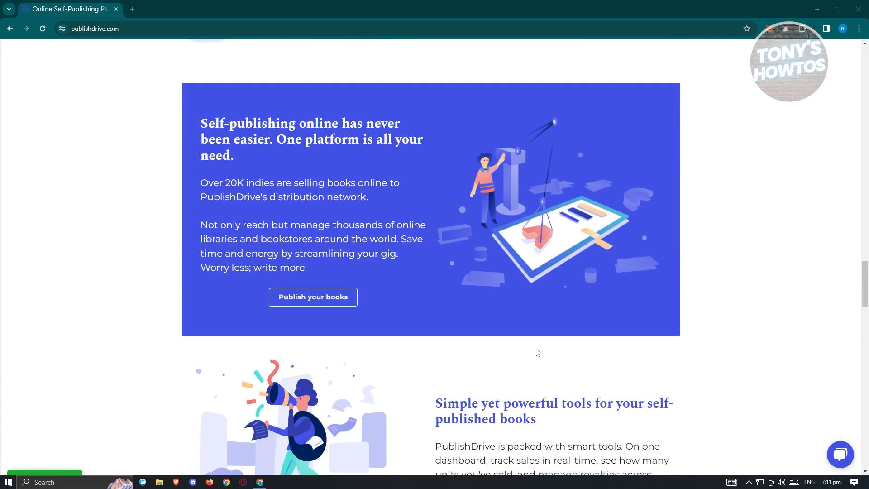
scroll(down, 3)
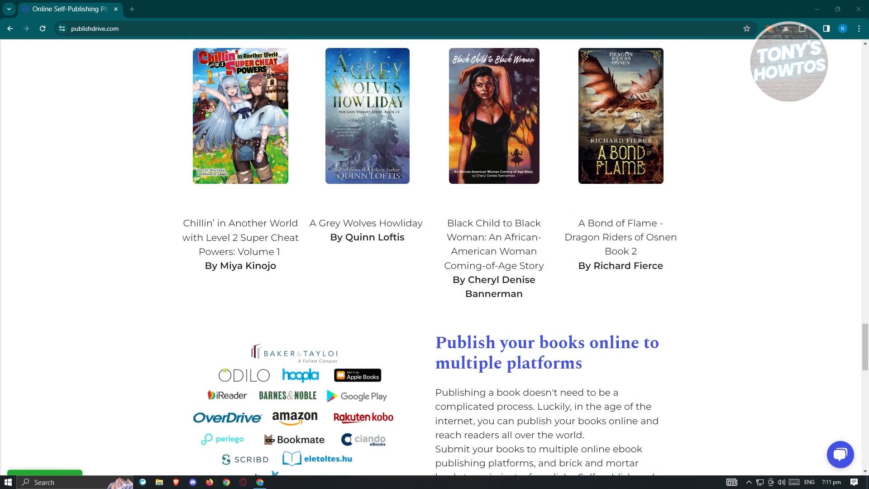
scroll(down, 3)
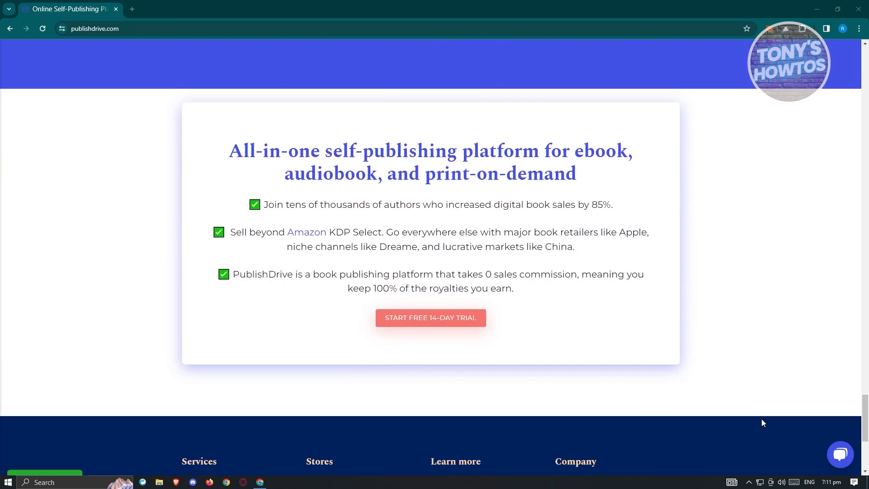
Return to the top of the homepage and open the Pricing link in a new tab.
scroll(up, 3)
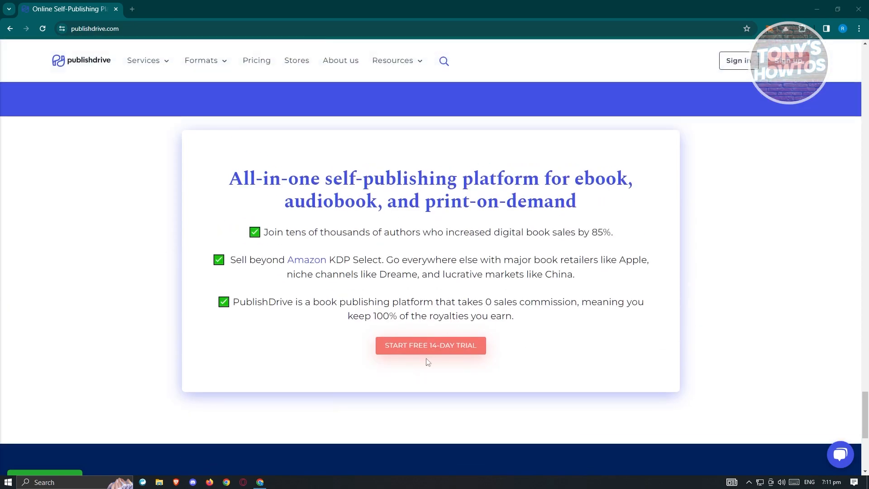
mouse_move(431, 345)
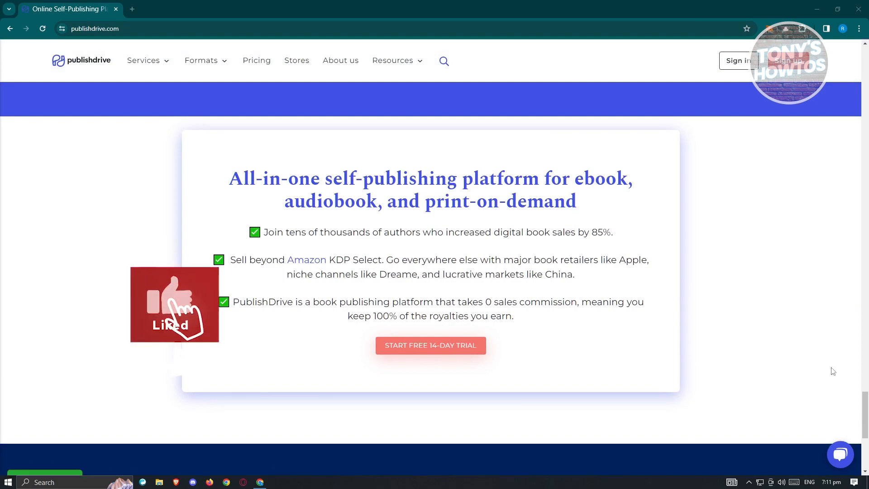
scroll(up, 3)
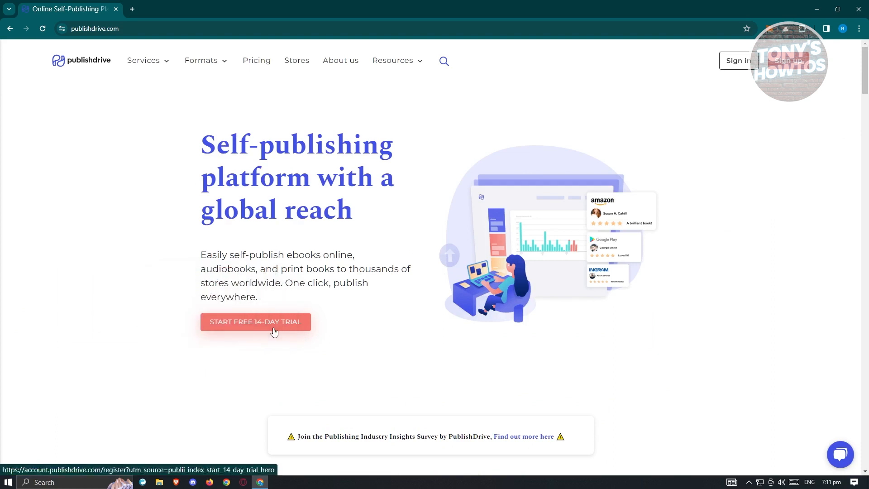
mouse_move(340, 119)
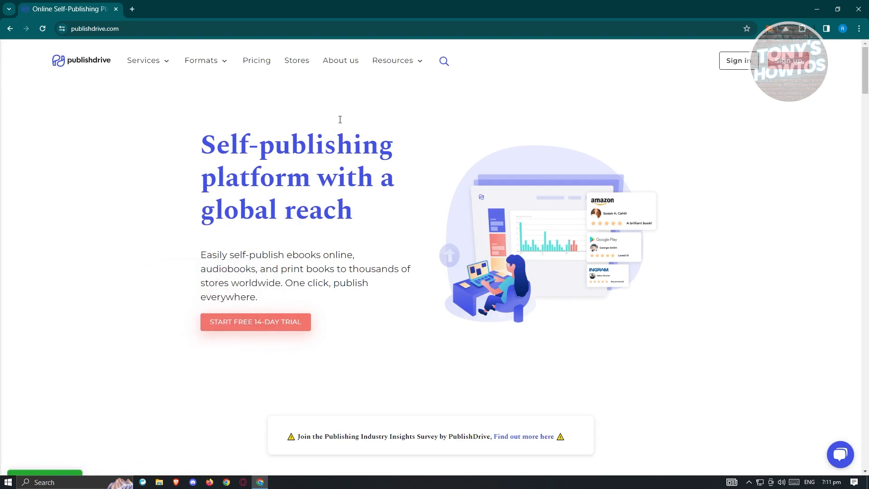
right_click(256, 60)
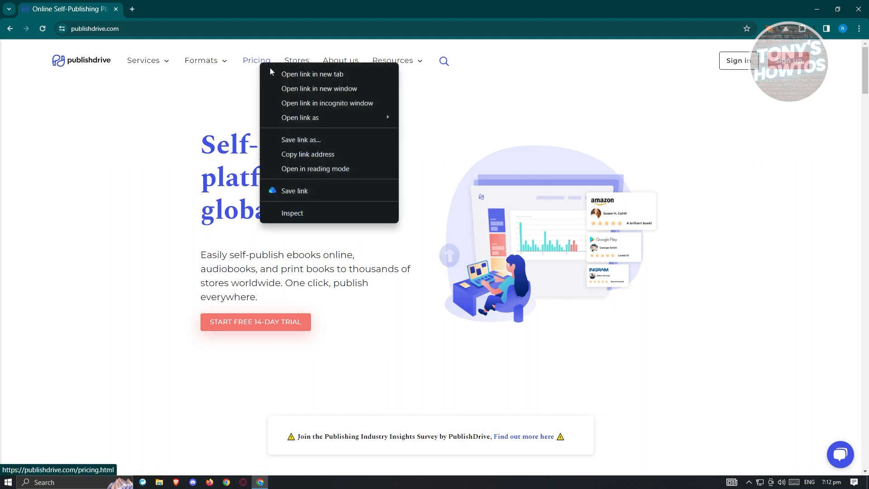
click(312, 73)
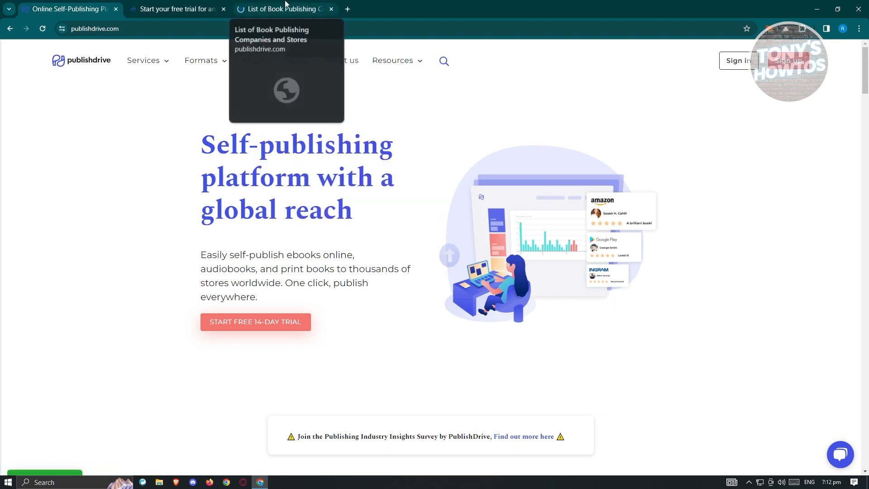
Browse the book-stores tab from print-on-demand and audiobook stores to ebook subscription services and royalty rates.
click(283, 9)
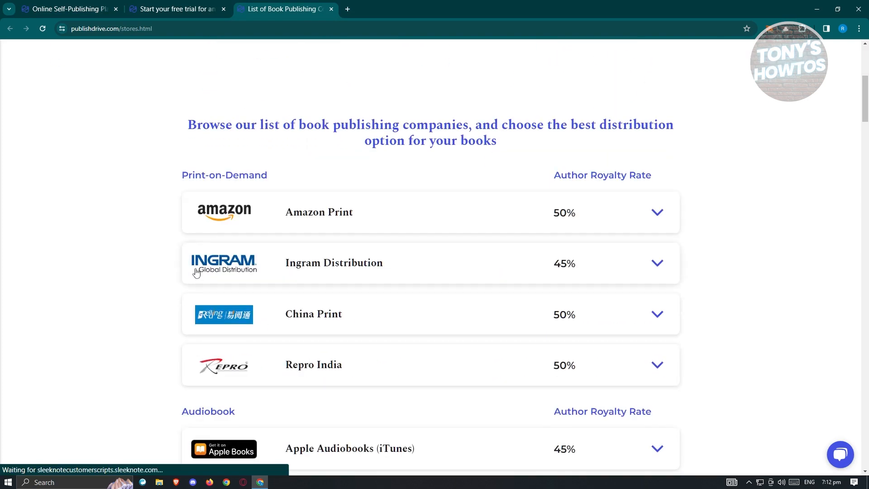
mouse_move(443, 248)
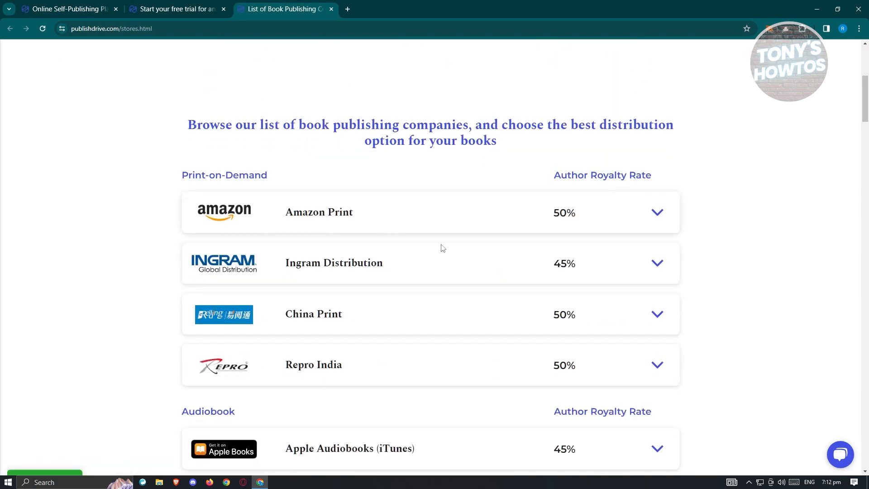
scroll(up, 3)
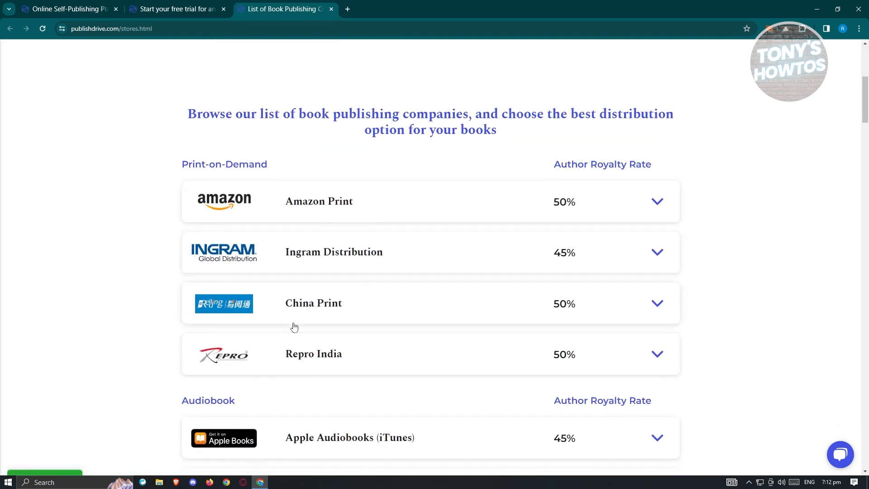
scroll(down, 3)
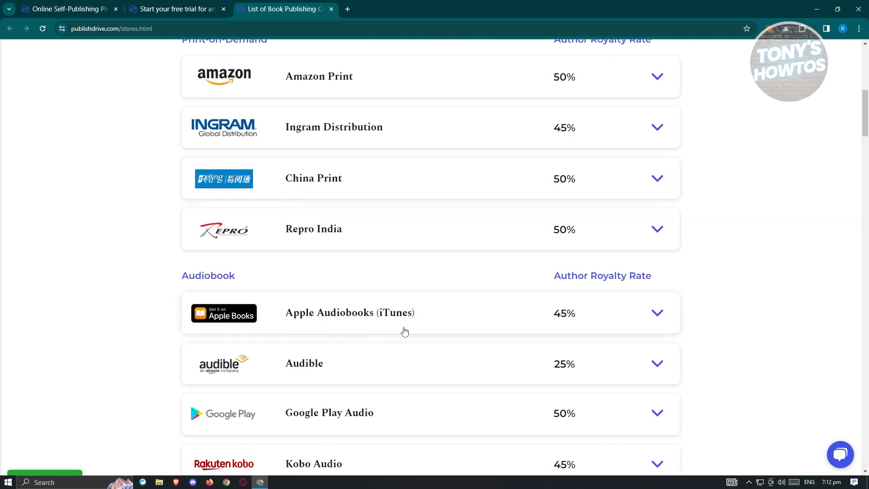
scroll(down, 3)
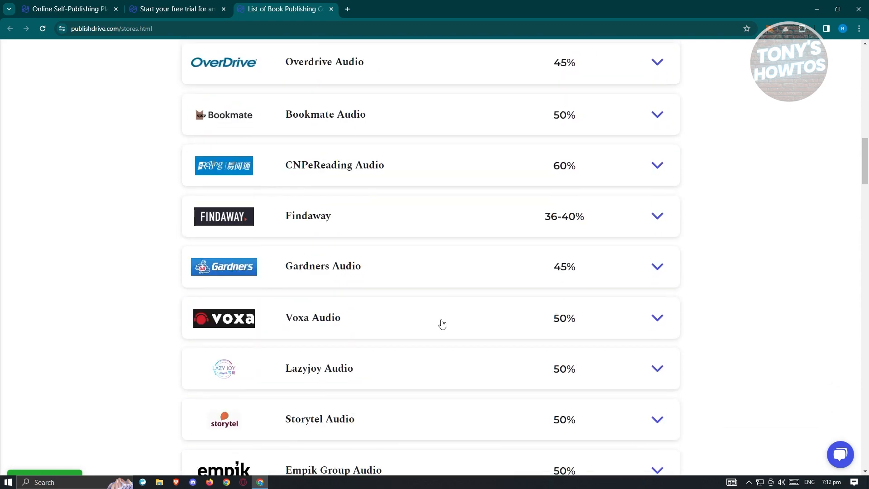
scroll(up, 3)
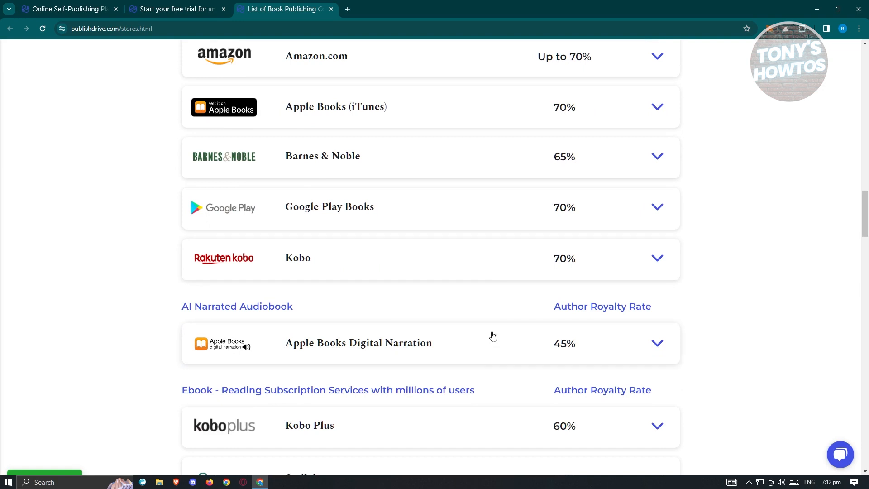
mouse_move(342, 317)
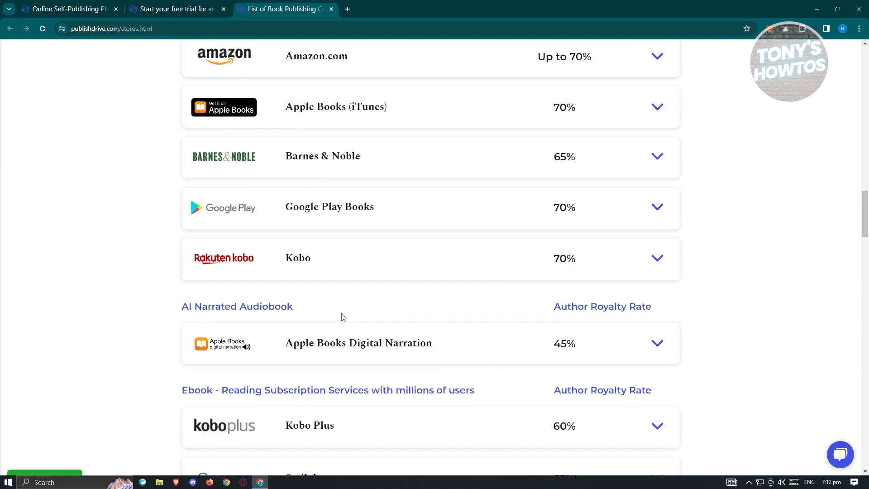
scroll(down, 3)
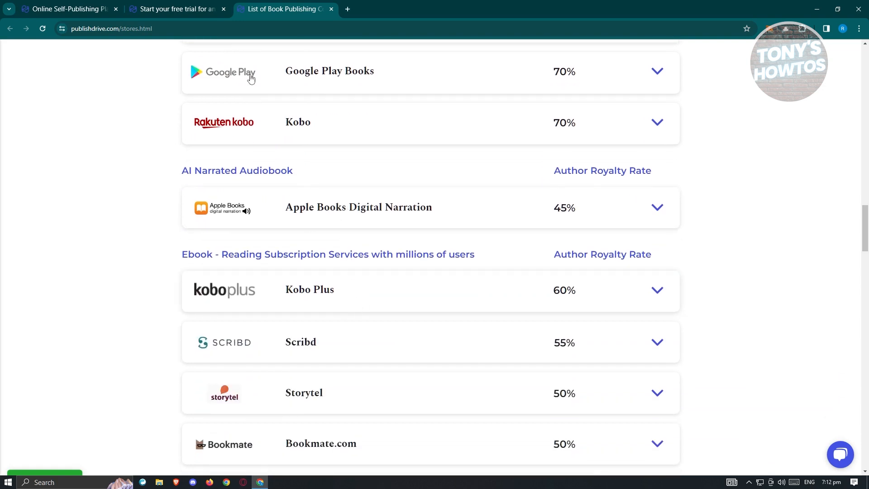
Review the pricing tab's four yearly plans, from Starter at $14.19 to Pro at $83.99 monthly.
click(177, 9)
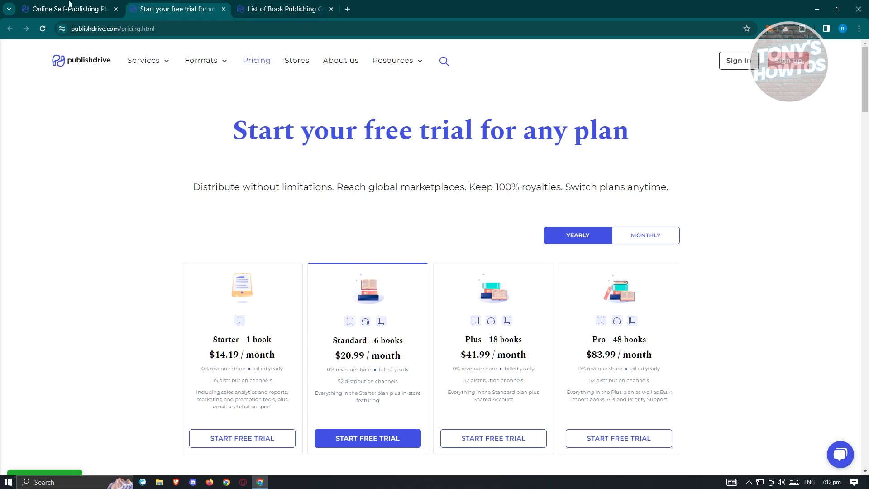
scroll(down, 3)
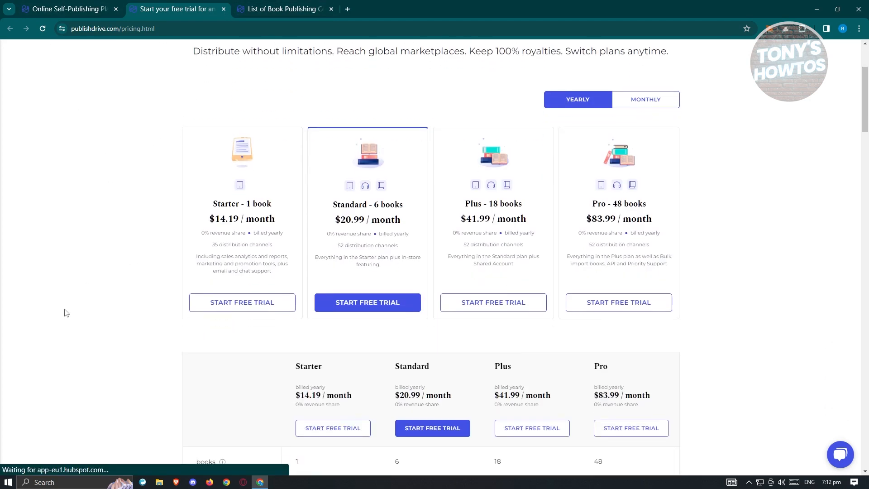
scroll(up, 3)
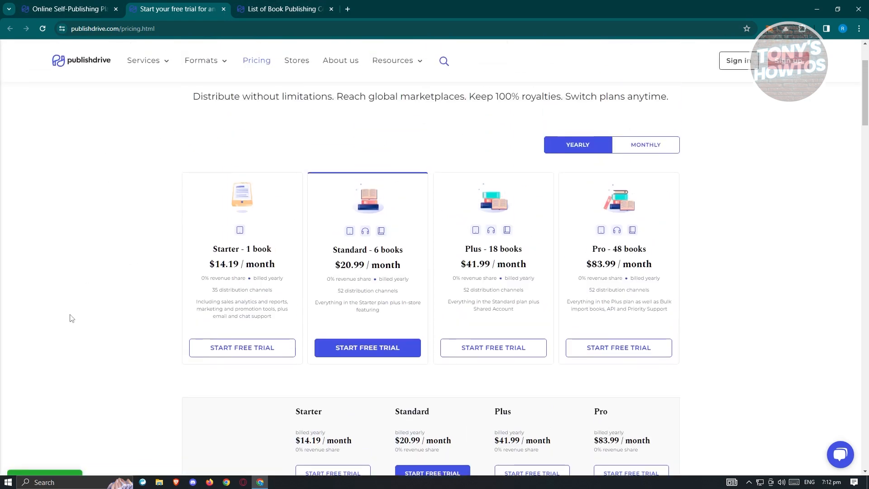
mouse_move(260, 256)
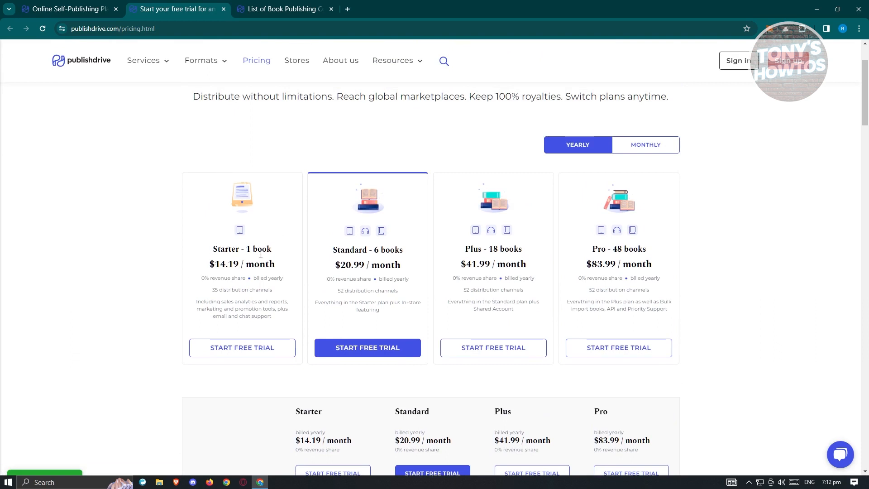
mouse_move(287, 292)
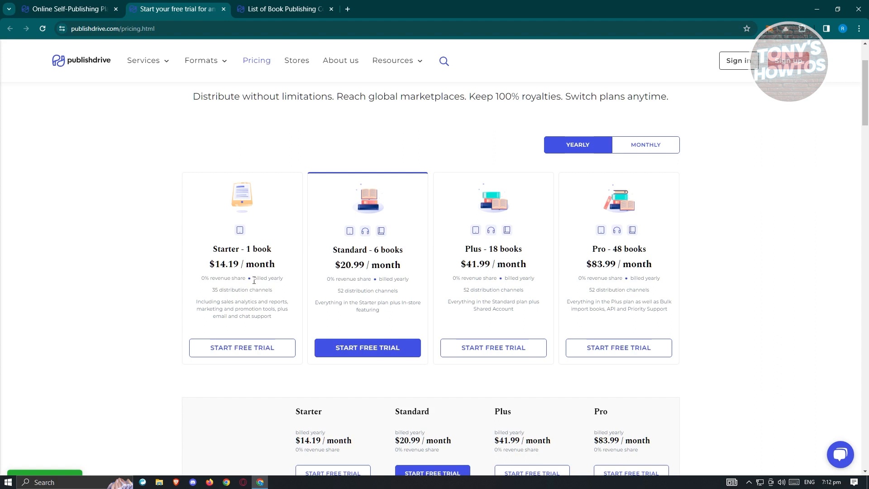
mouse_move(306, 298)
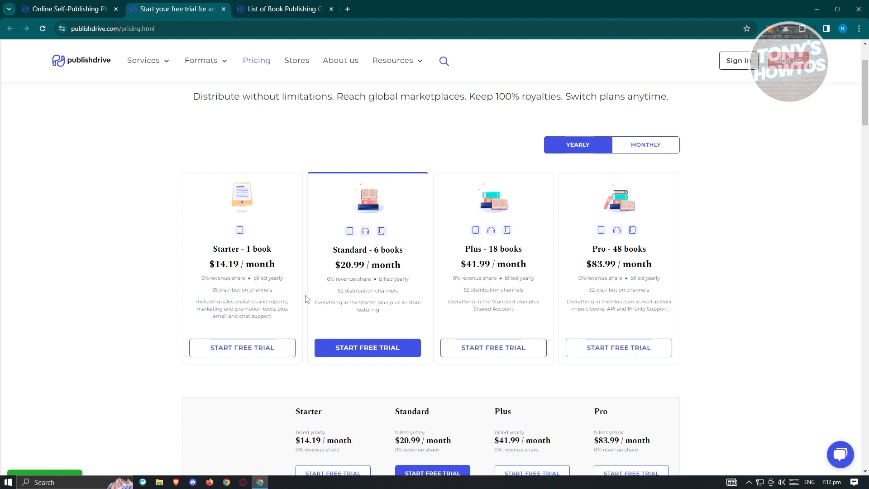
double_click(389, 250)
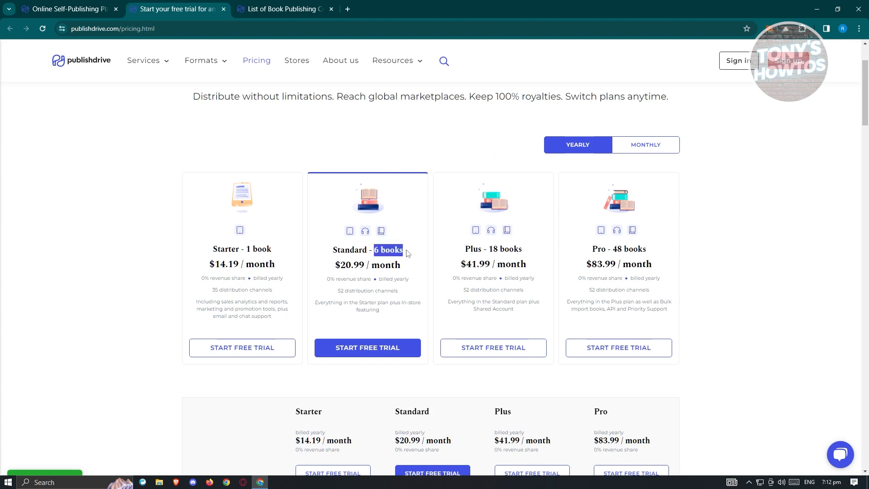
mouse_move(342, 266)
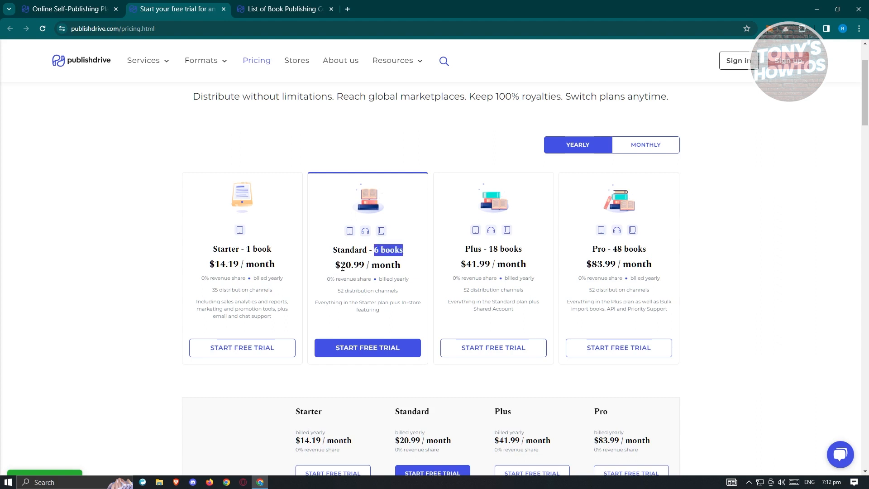
mouse_move(396, 288)
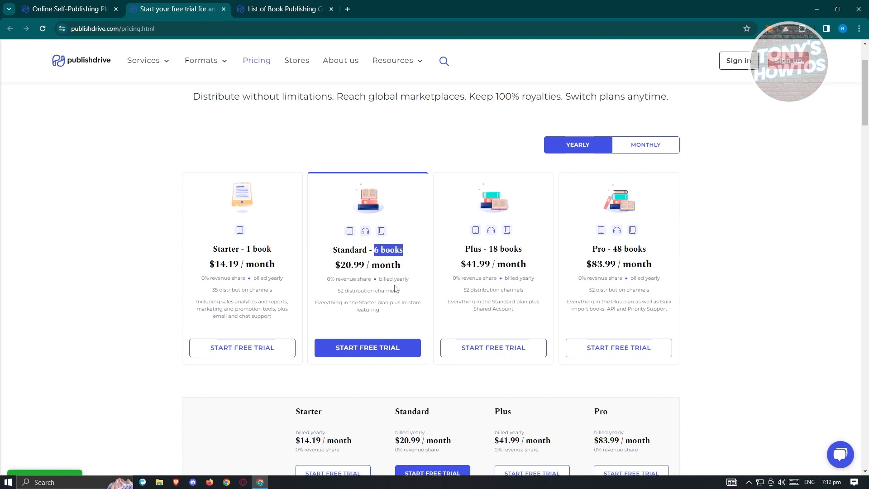
mouse_move(626, 300)
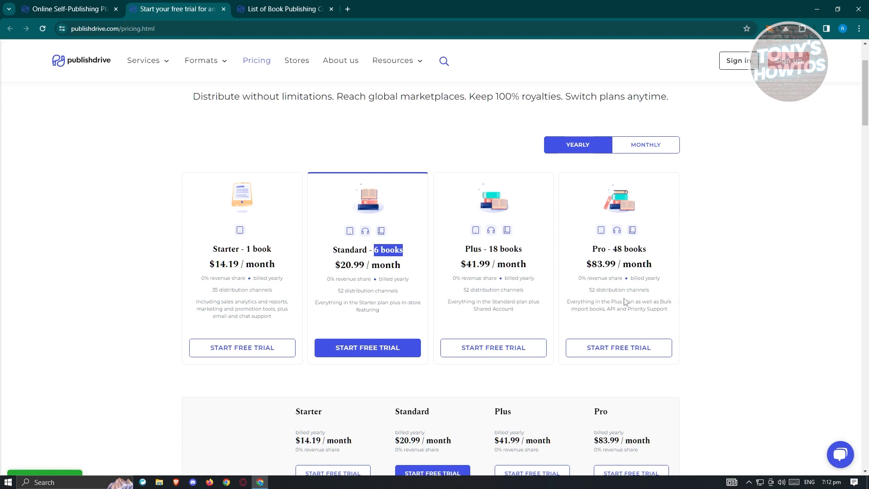
mouse_move(528, 295)
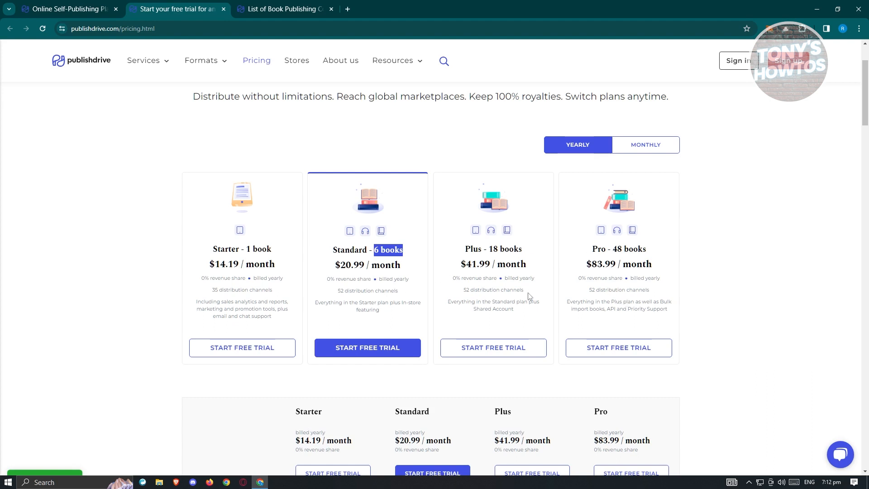
mouse_move(473, 299)
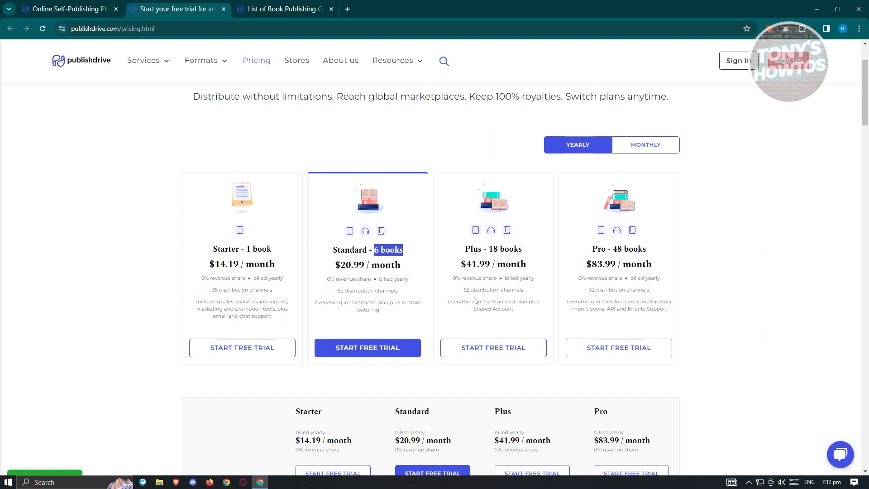
mouse_move(500, 247)
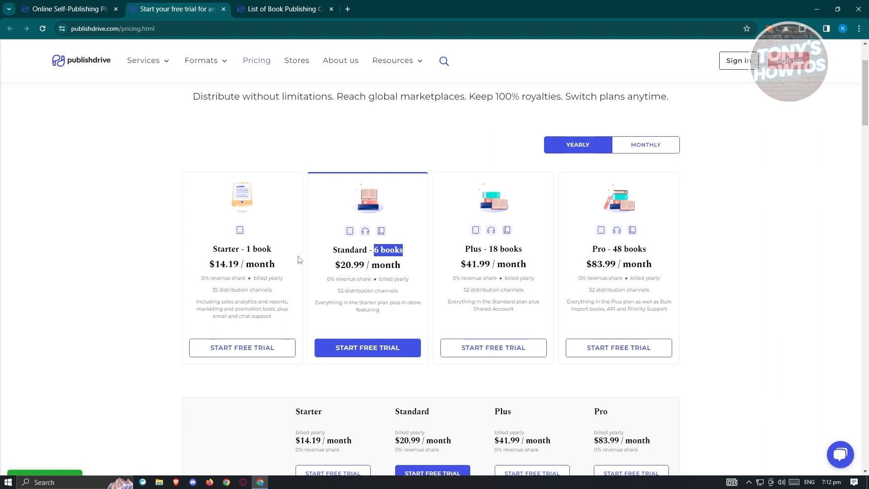
mouse_move(221, 250)
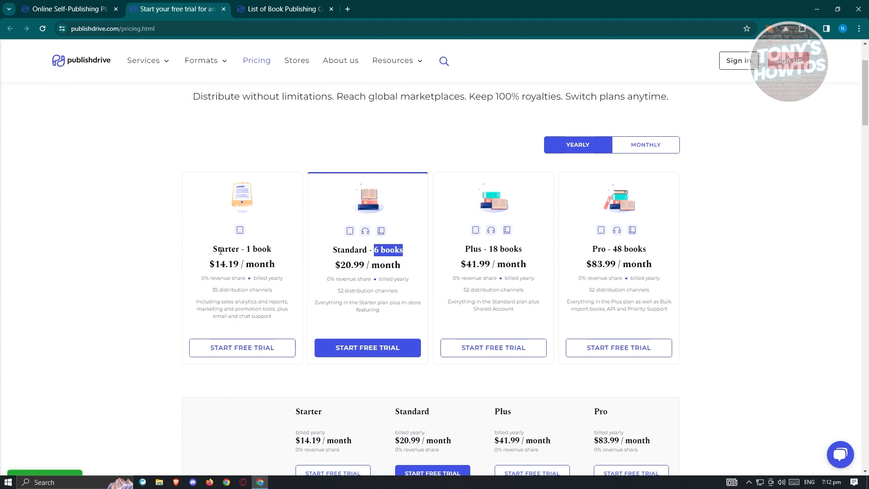
double_click(242, 248)
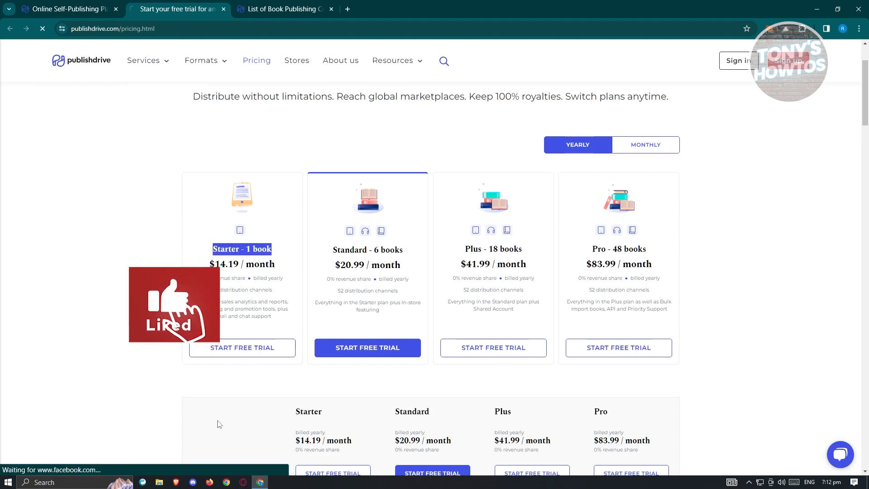
Start the Starter free trial and sign up via Google, reaching the 'You are almost done!' registration step.
click(243, 348)
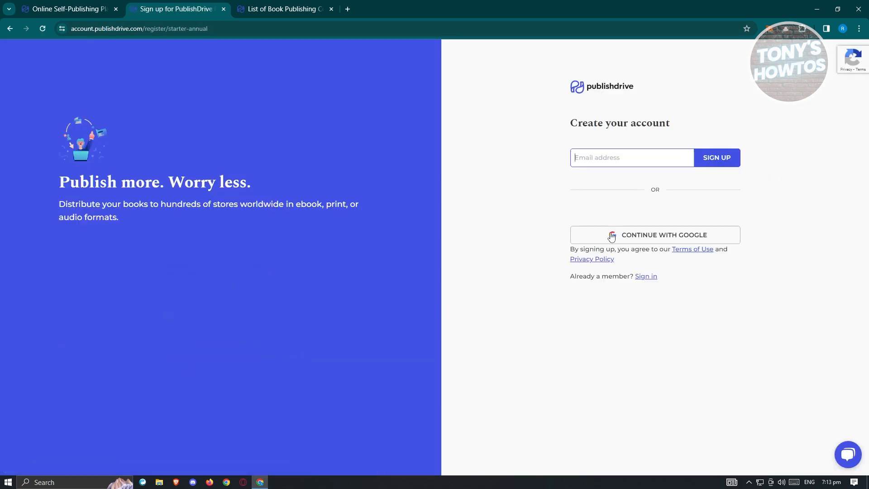
click(655, 234)
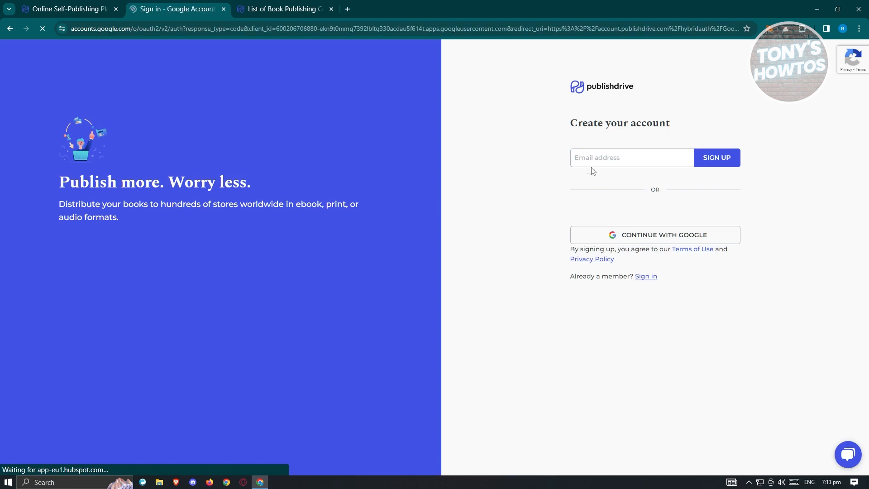
click(655, 234)
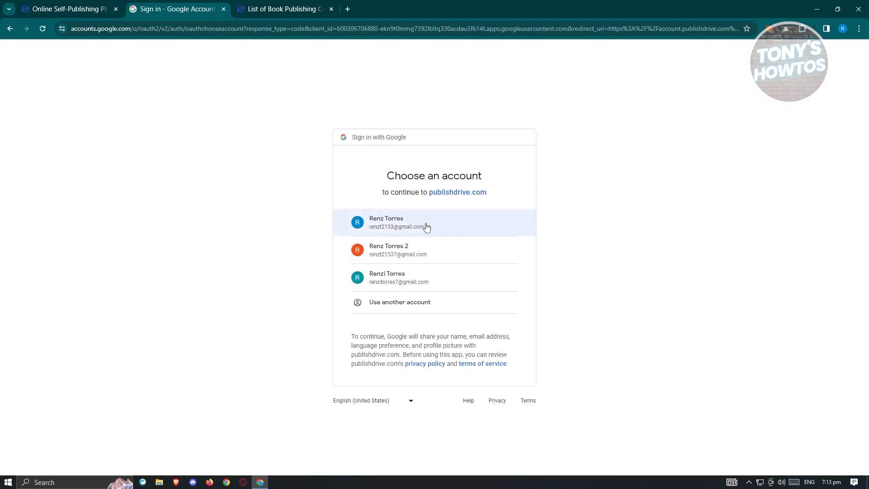
mouse_move(440, 287)
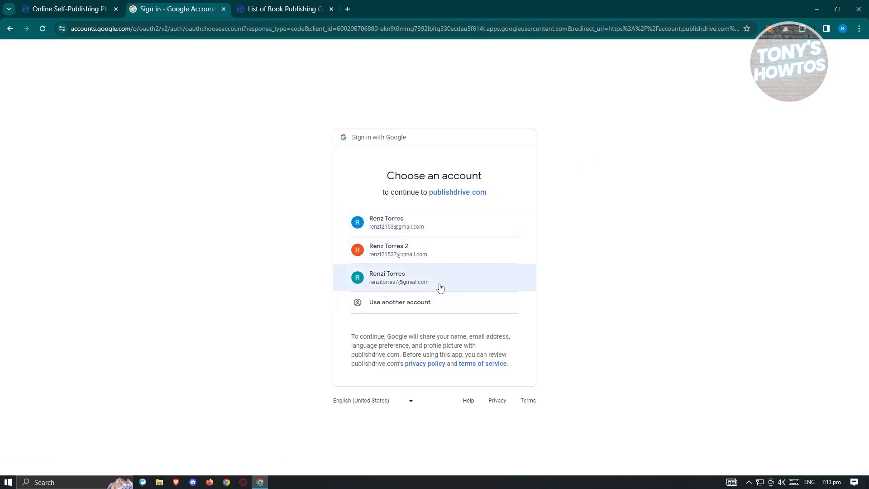
click(434, 277)
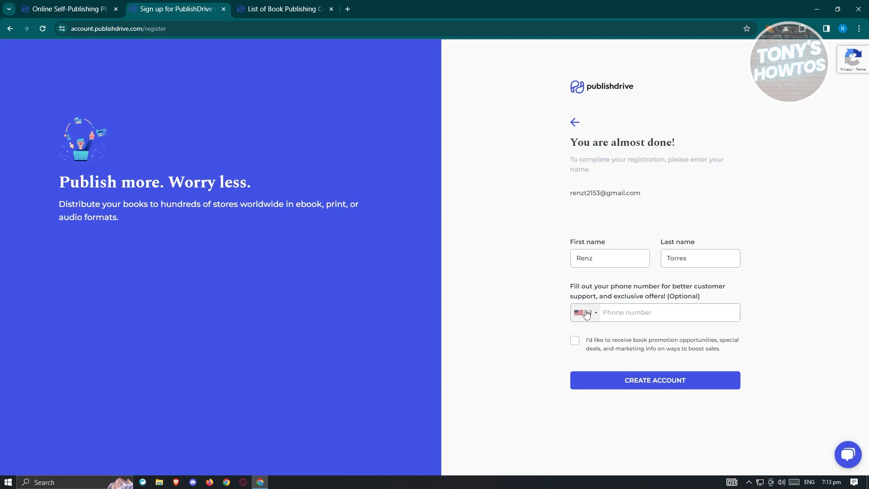
Look through the phone country code list on the registration form.
click(584, 313)
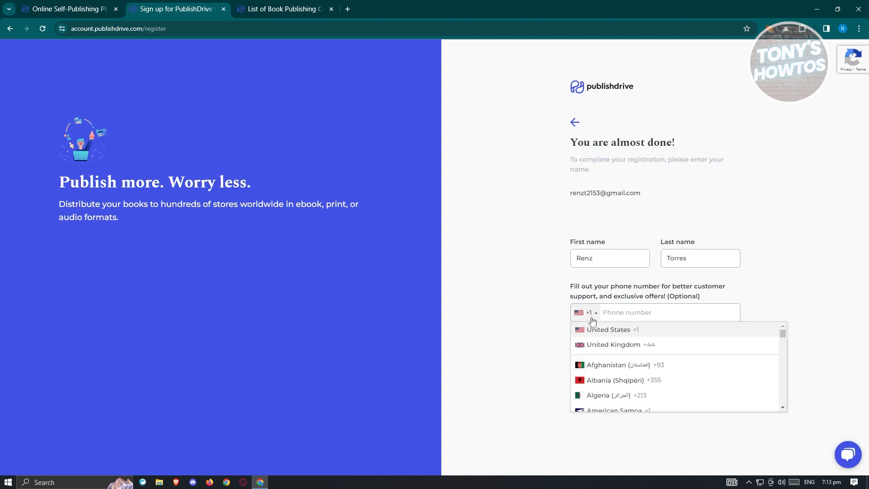
scroll(down, 3)
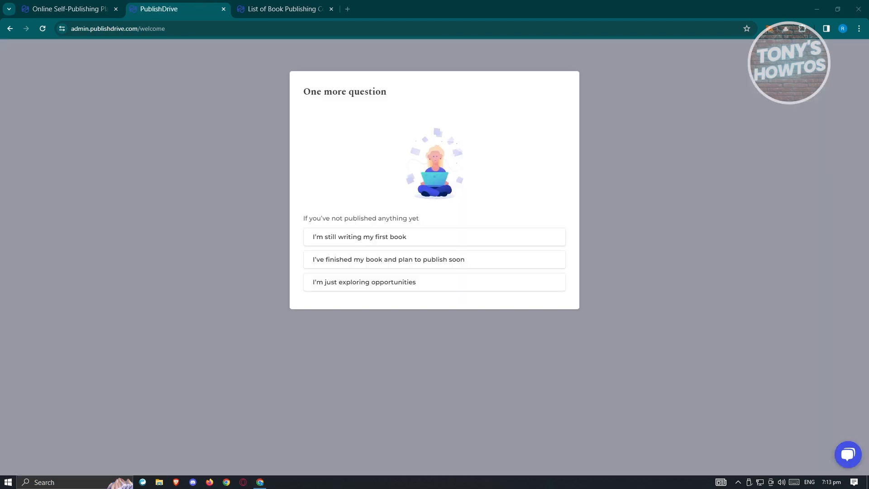
mouse_move(472, 253)
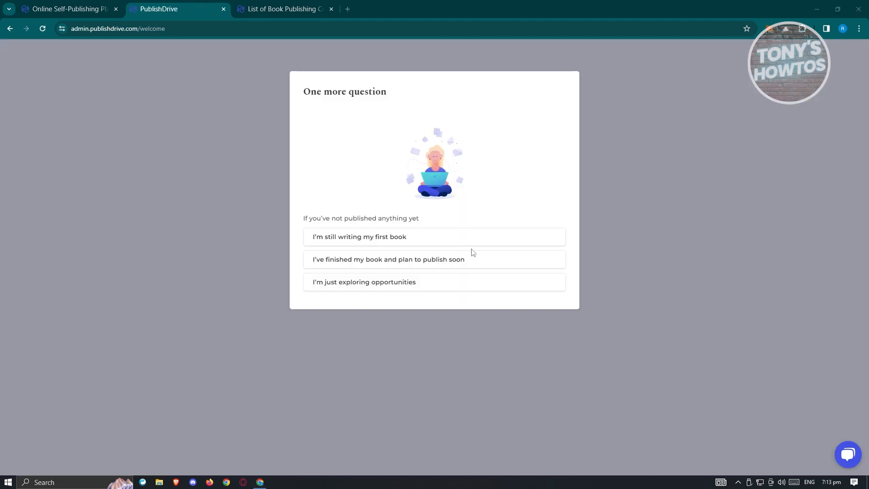
mouse_move(514, 229)
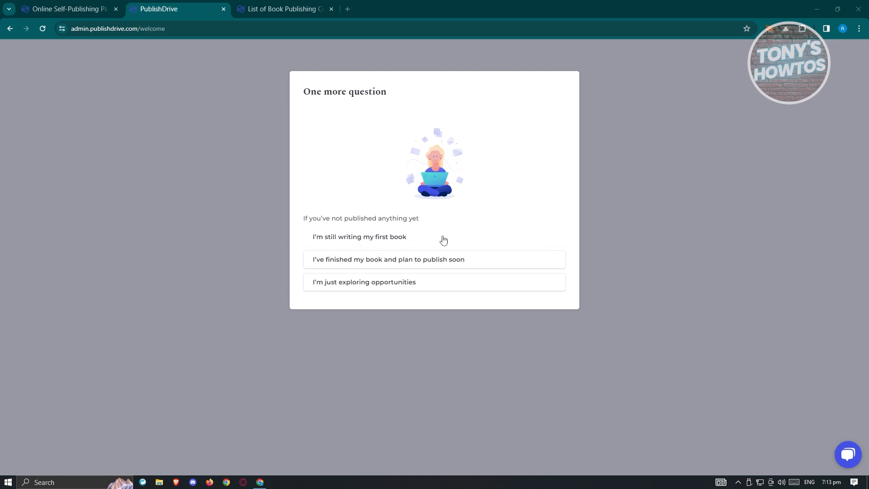
mouse_move(400, 246)
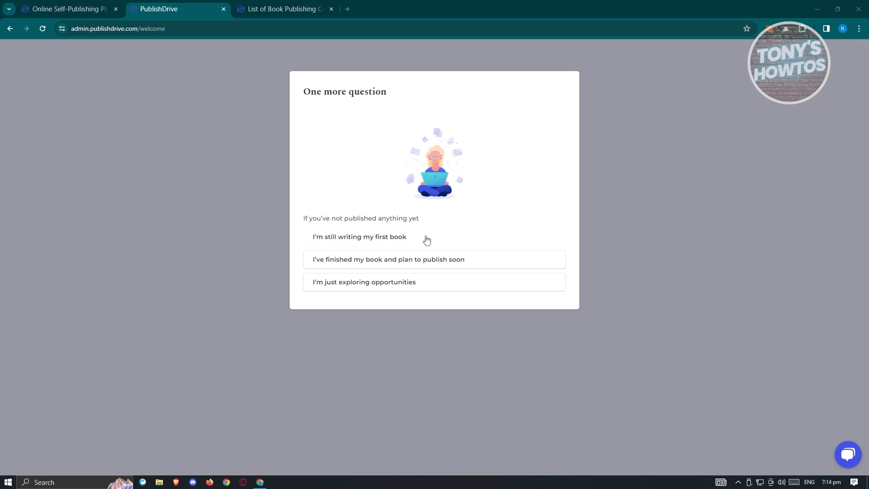
Answer 'I'm still writing my first book' and step through the dashboard tour to 'Okay, let's begin!'.
click(359, 236)
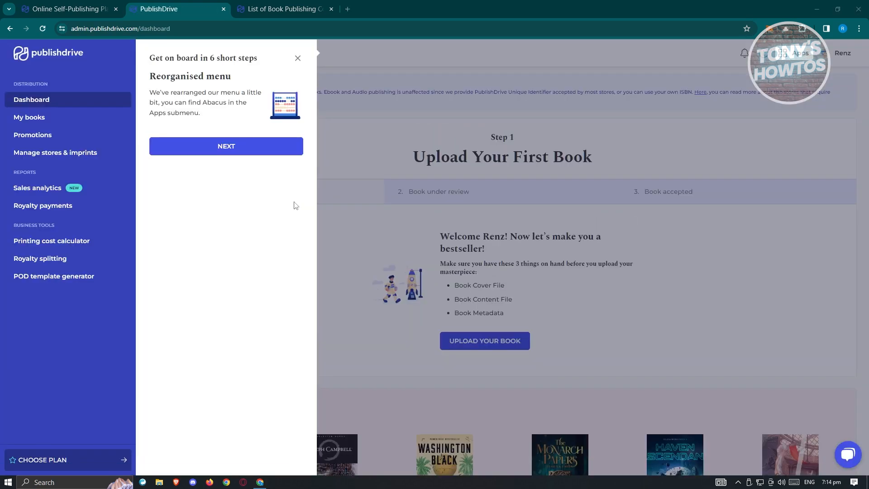
mouse_move(298, 58)
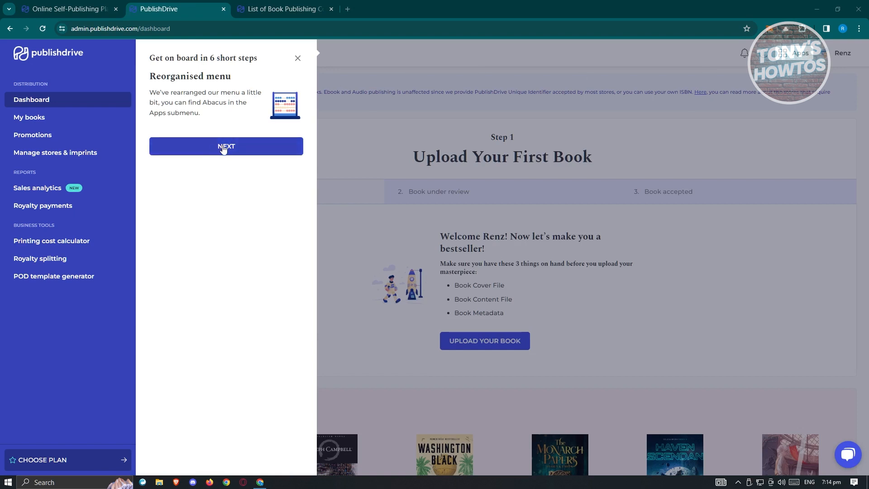
click(226, 146)
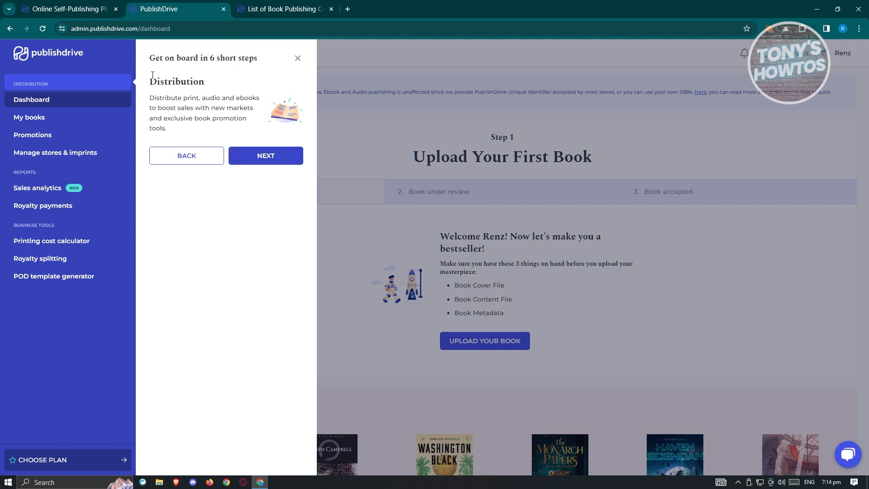
click(265, 155)
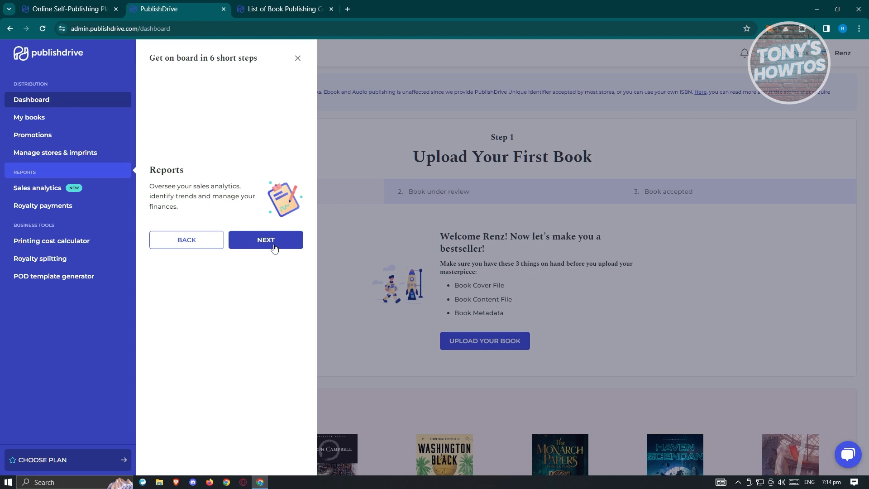
click(266, 239)
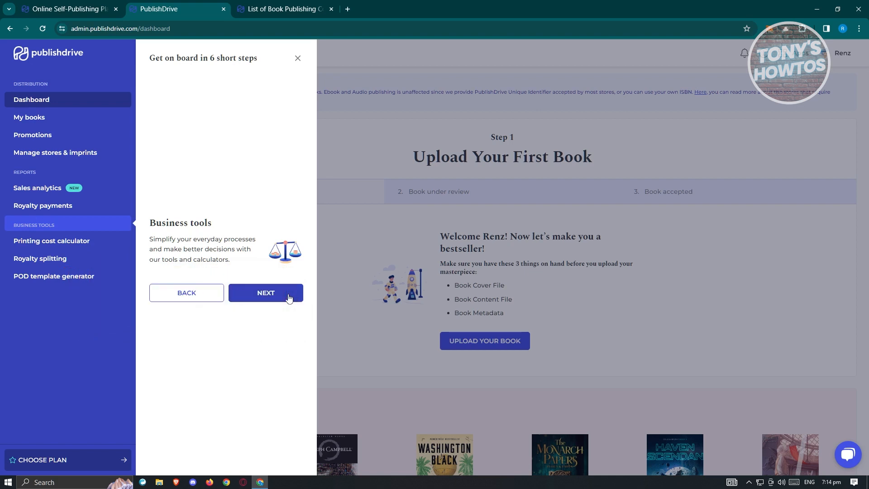
click(266, 293)
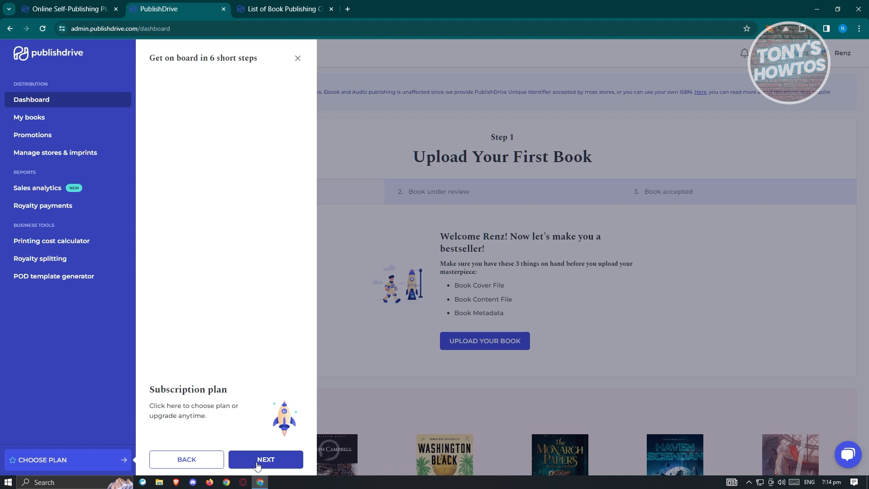
click(265, 459)
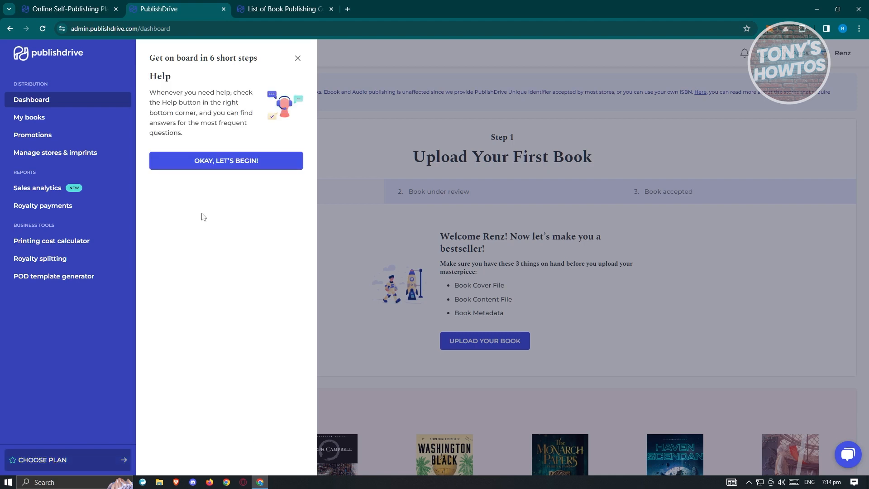
mouse_move(226, 161)
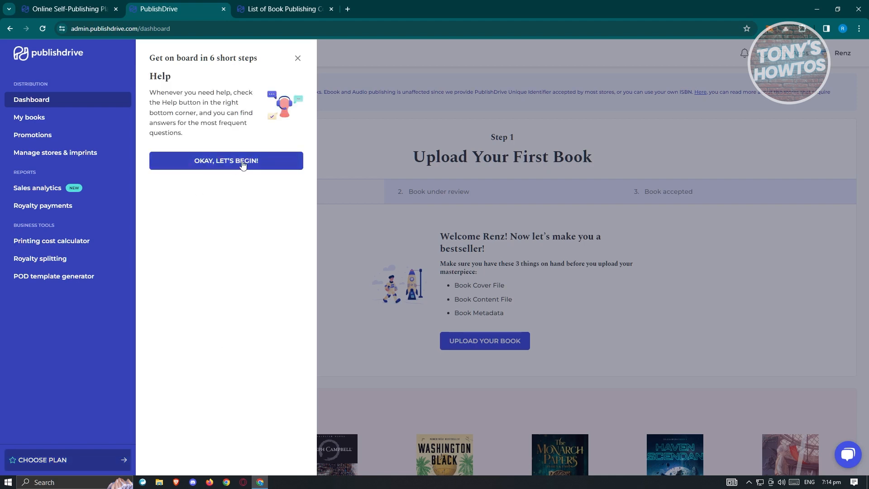
click(225, 161)
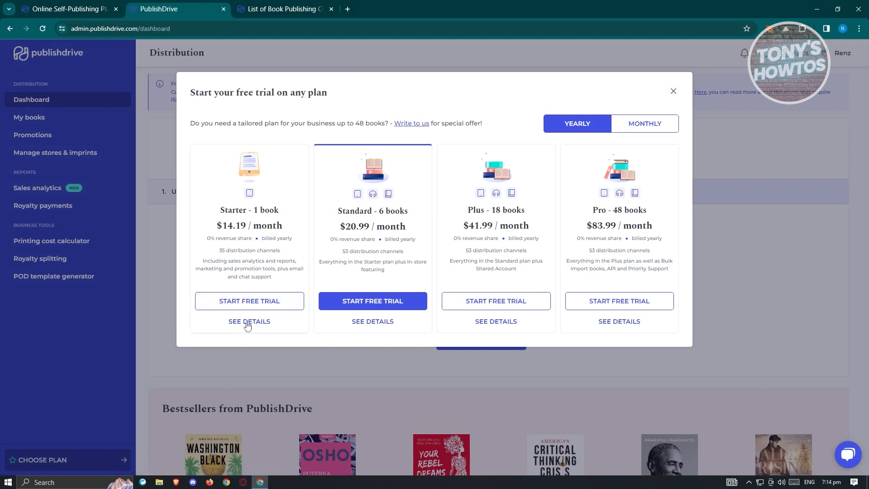
Request a free trial of the Starter - 1 book plan from the plan chooser.
click(249, 301)
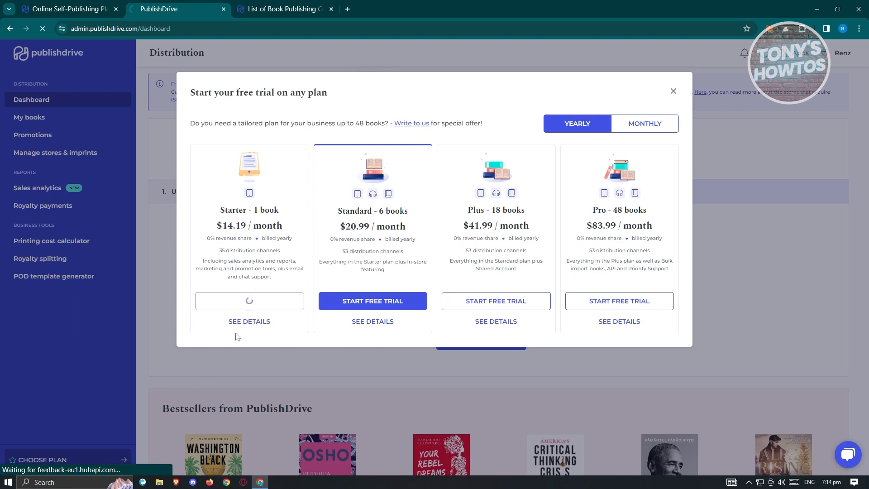
Reach the Payment page for the 14-day Starter trial with its $170.28 yearly total.
click(249, 301)
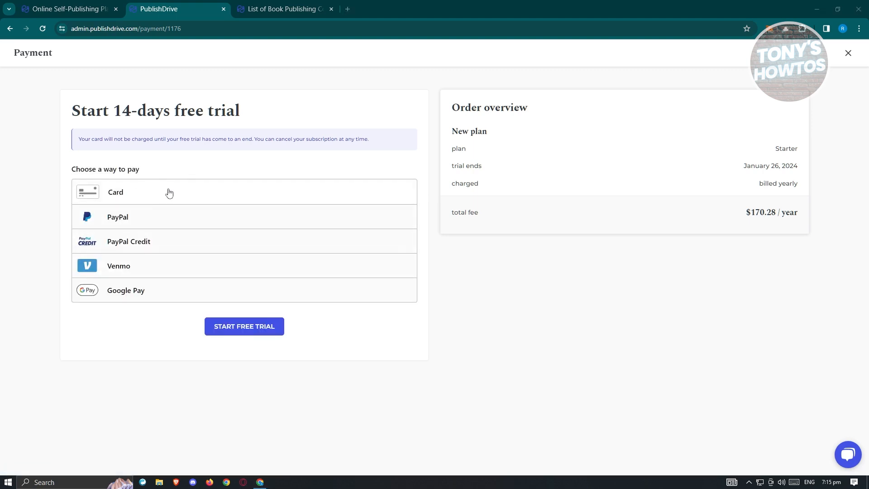
mouse_move(173, 273)
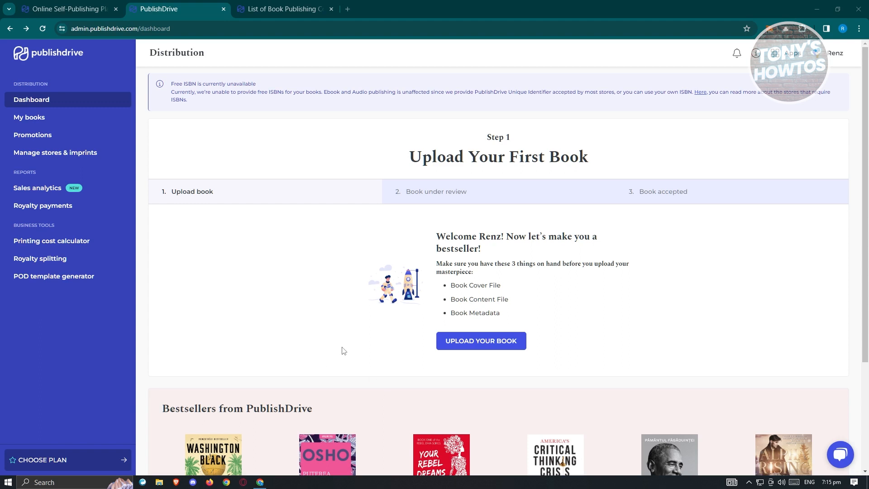
mouse_move(29, 117)
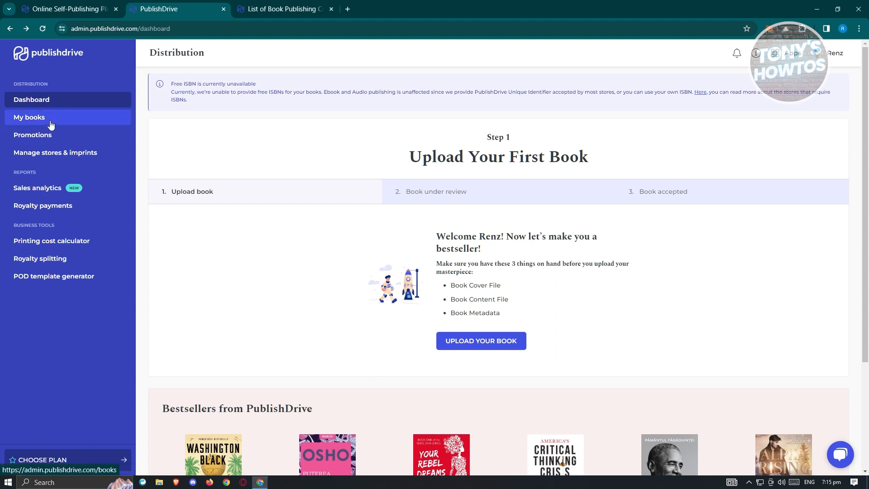
Leave the payment page unpaid and go to My books from the left sidebar.
click(29, 117)
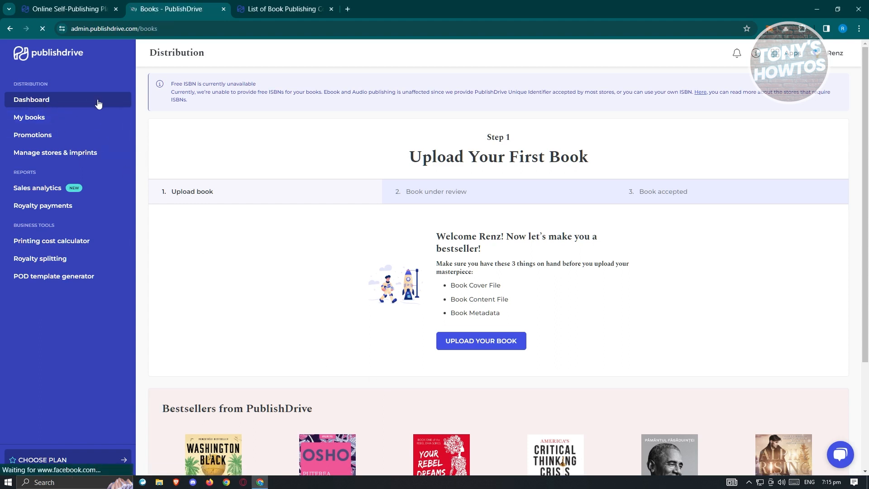
mouse_move(55, 128)
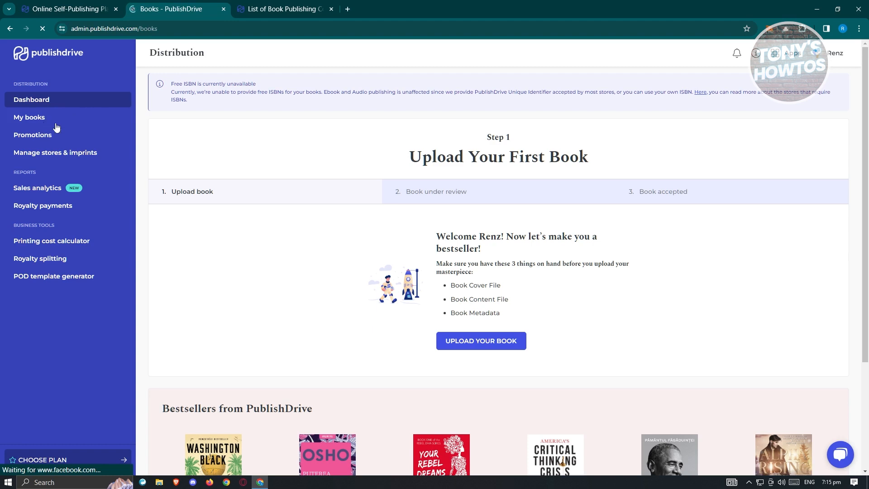
click(29, 116)
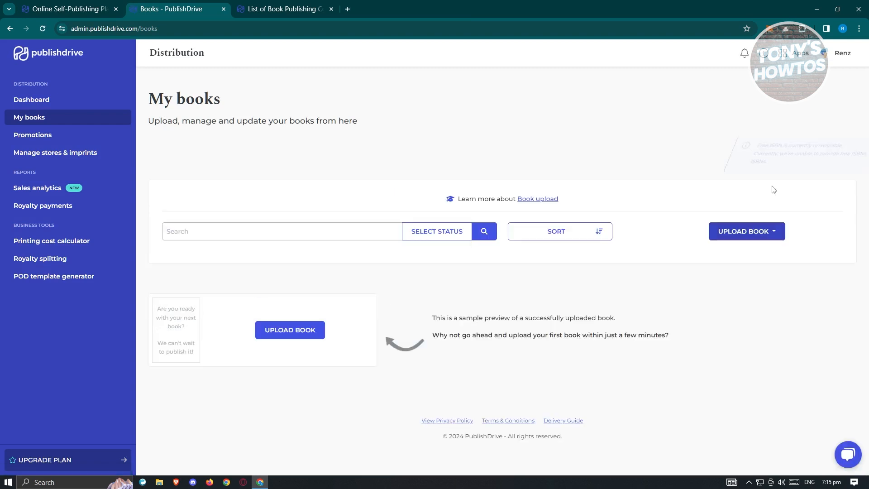
Start a single-book upload and reveal the Print, Audio and Ebook format choices.
click(746, 231)
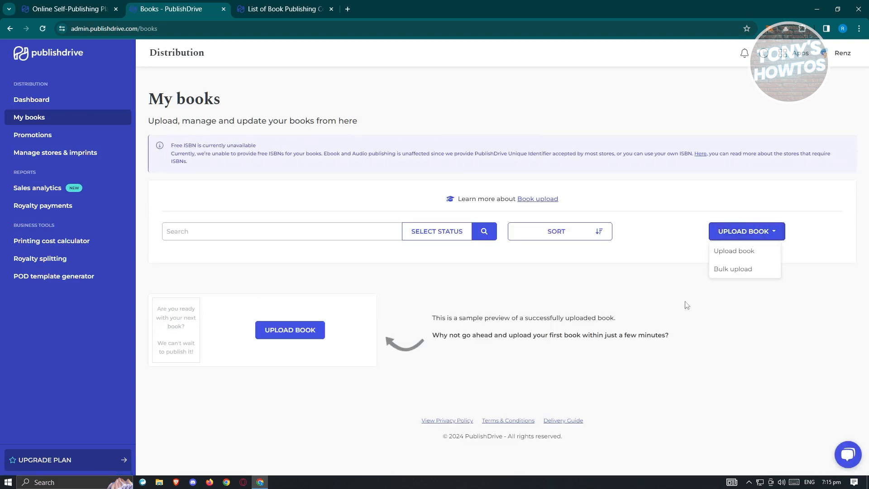
click(733, 251)
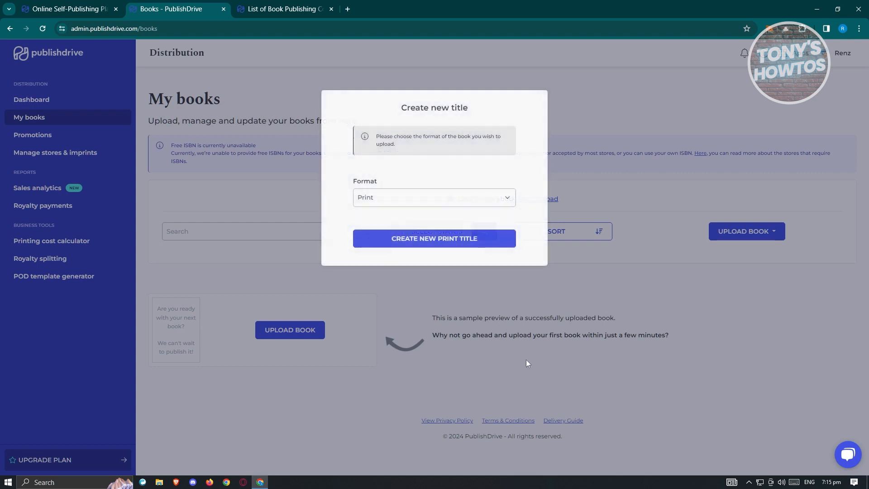
click(433, 197)
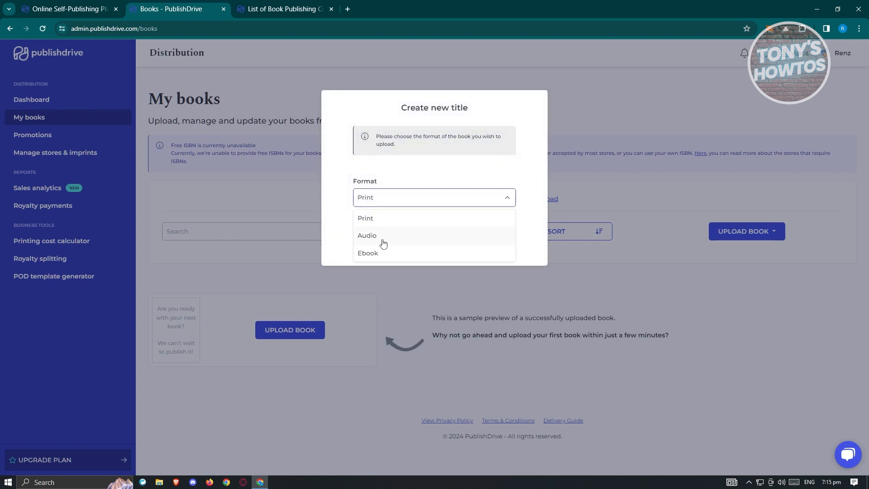
mouse_move(379, 255)
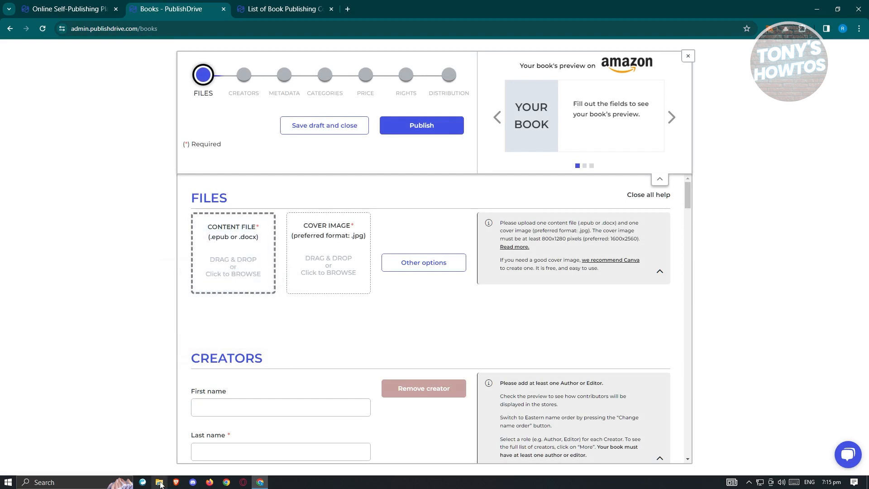
mouse_move(160, 482)
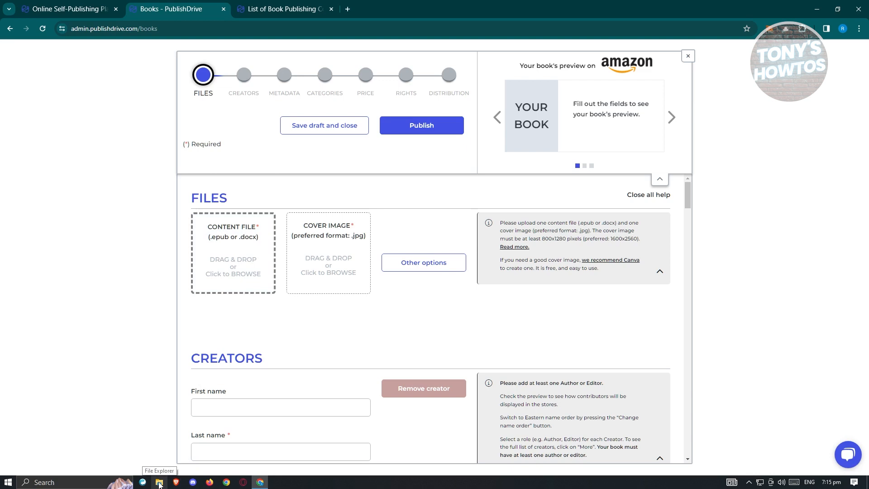
mouse_move(327, 253)
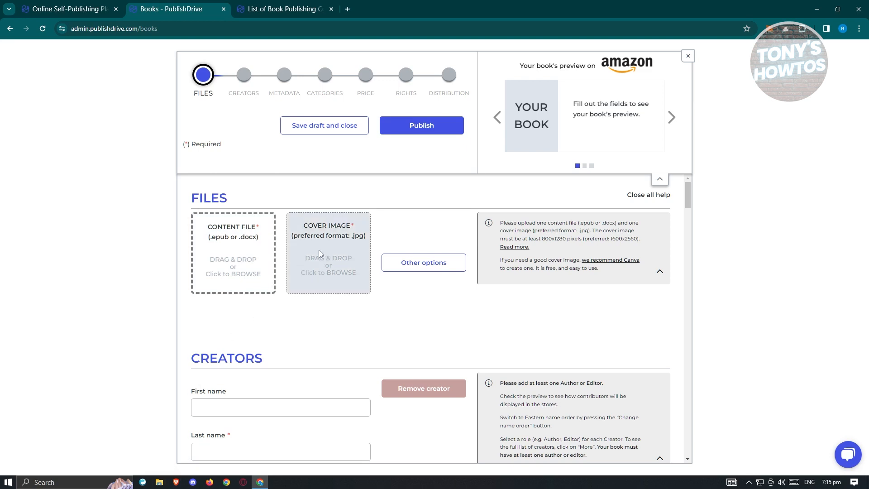
mouse_move(331, 303)
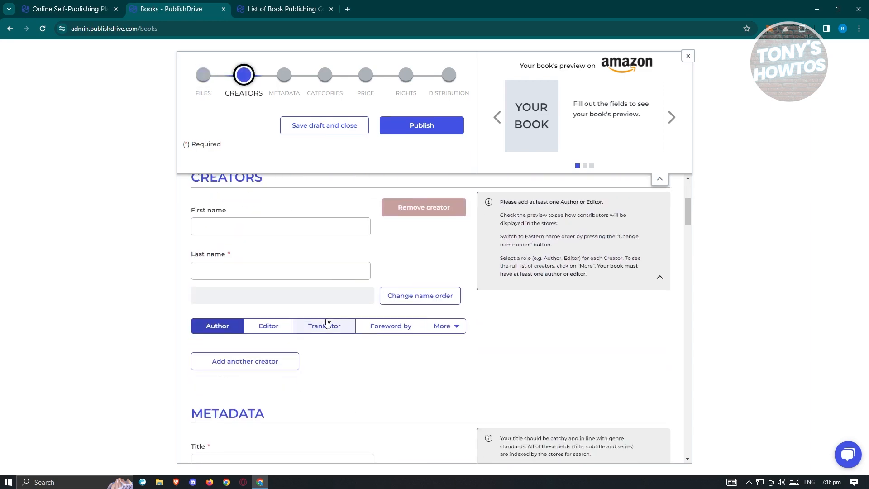
Check the extra creator roles under More, leaving Foreword by as the first creator's role.
scroll(down, 3)
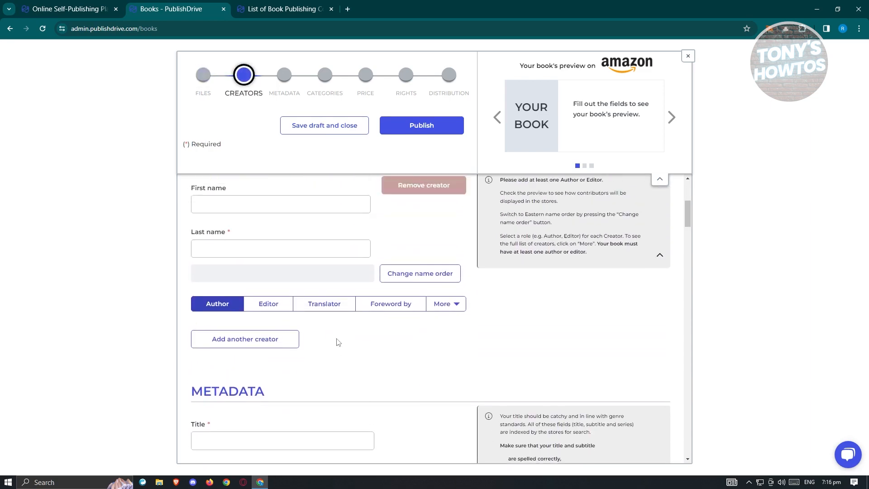
scroll(up, 3)
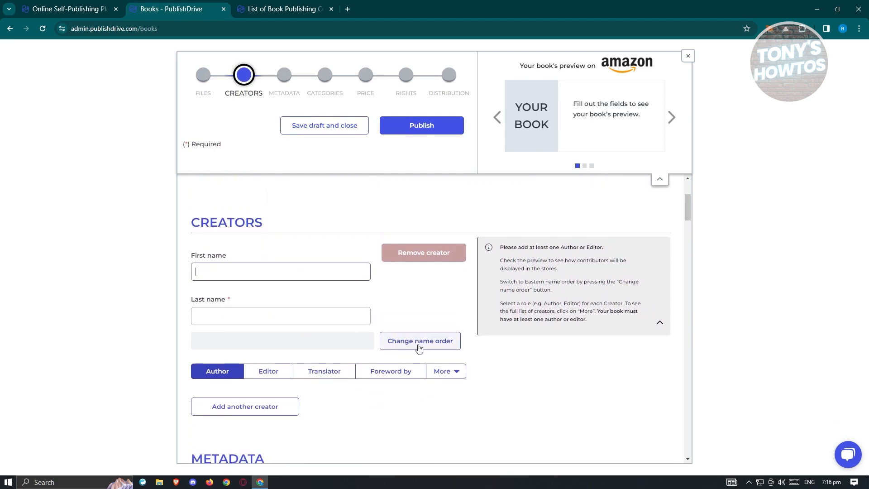
scroll(down, 3)
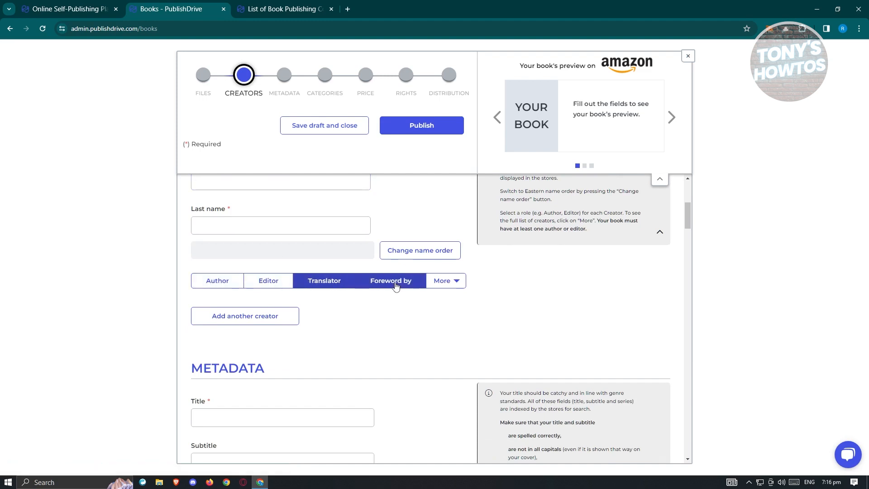
click(445, 280)
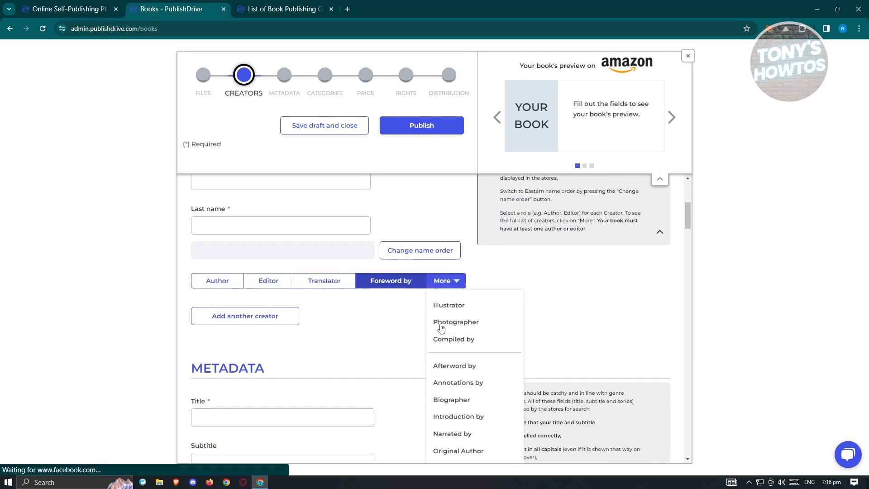
click(375, 342)
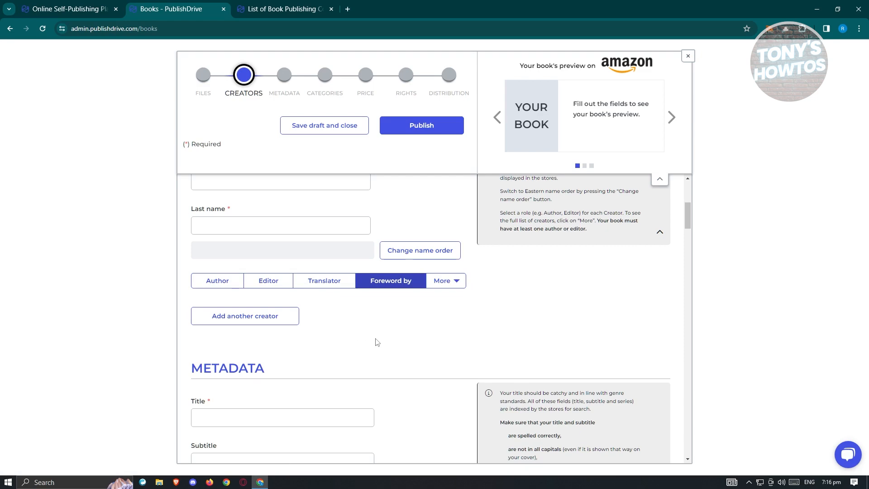
Jump to Metadata and scroll past title, language and page-count fields to Categories.
click(284, 74)
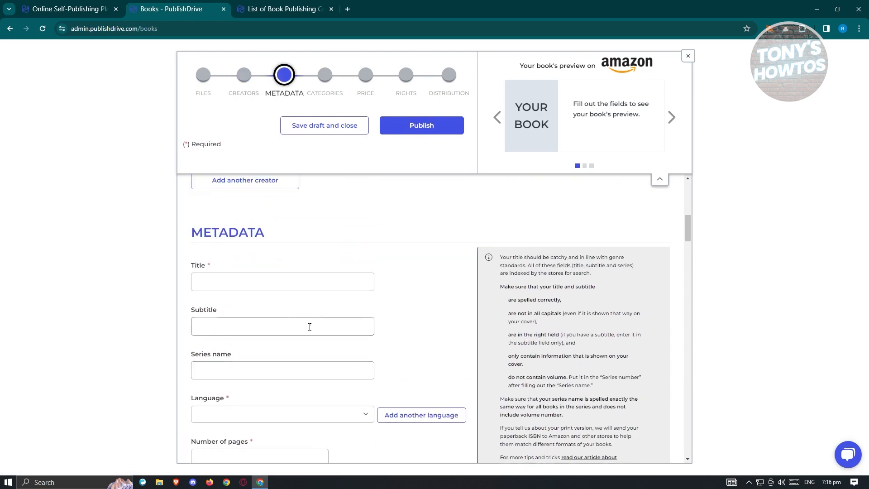
scroll(down, 3)
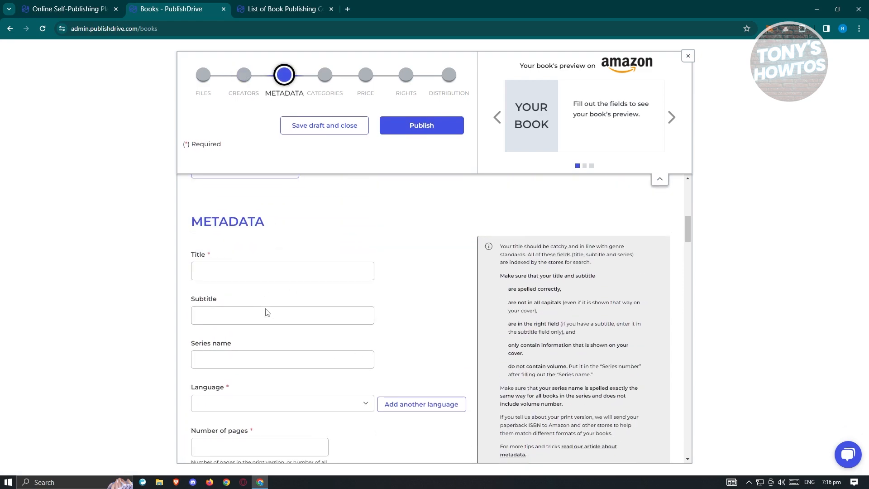
scroll(down, 3)
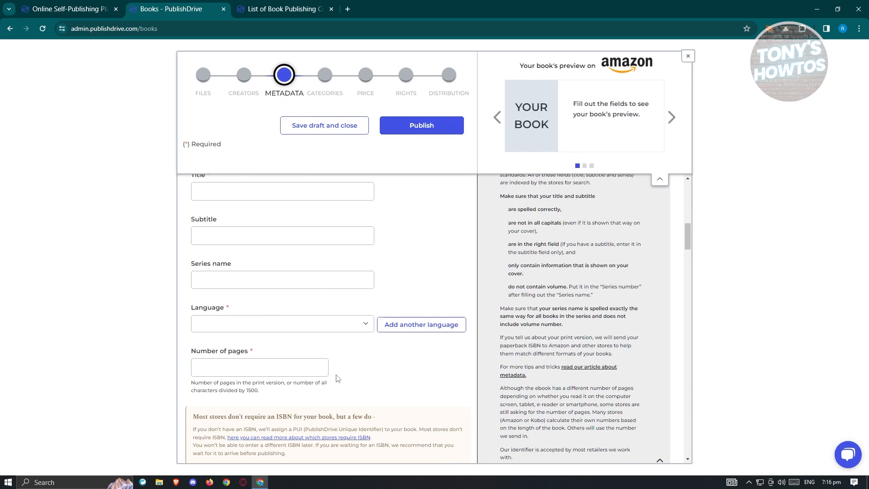
scroll(down, 3)
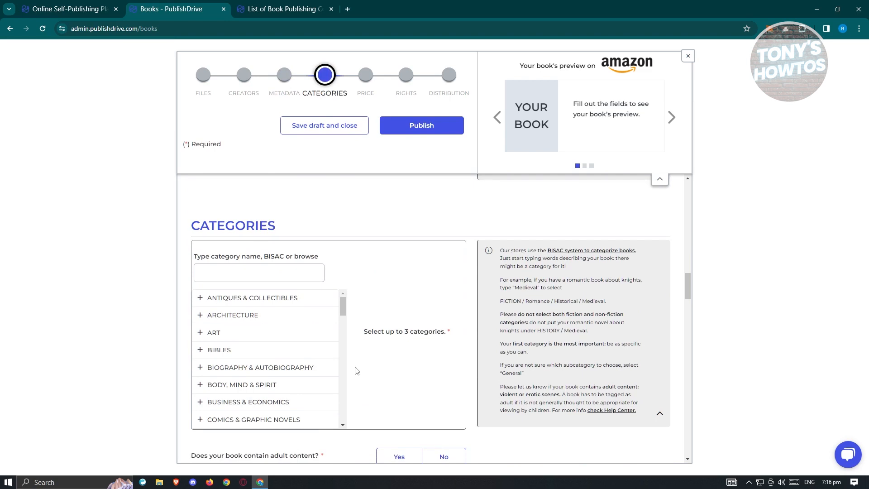
mouse_move(323, 341)
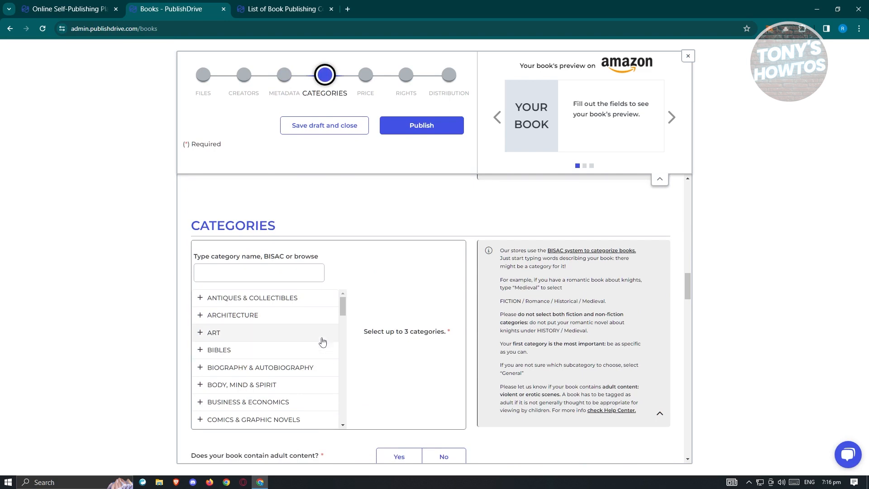
scroll(down, 3)
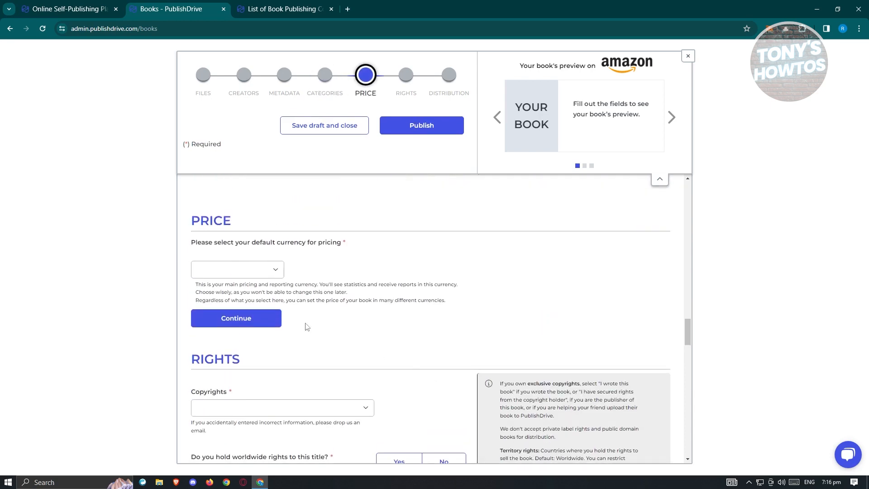
Choose USD (US Dollar) as the default currency, confirm it, and move on past the price fields.
click(236, 270)
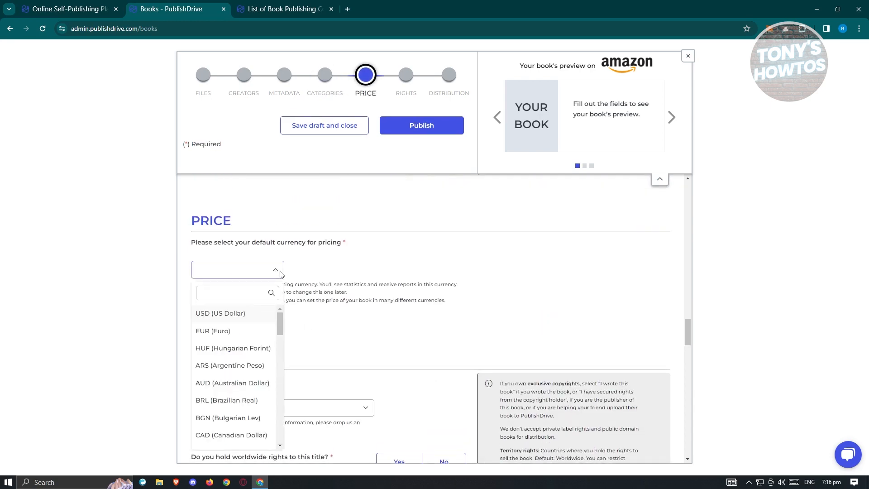
click(220, 314)
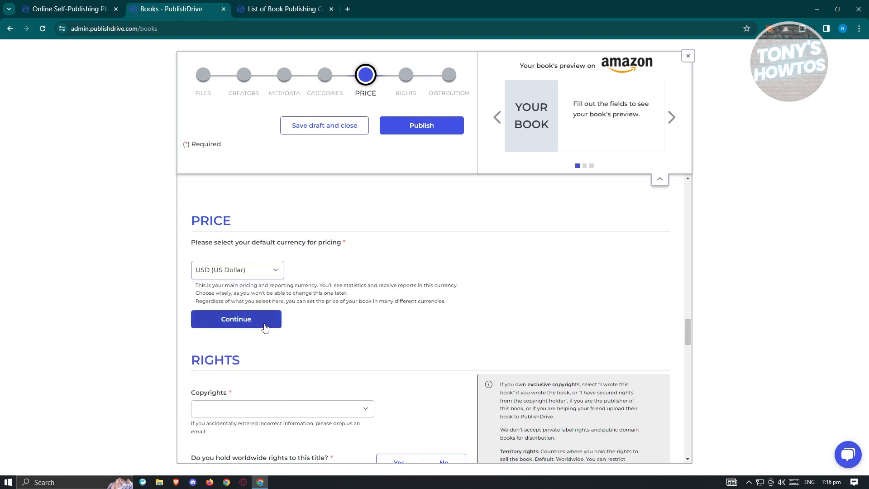
click(235, 319)
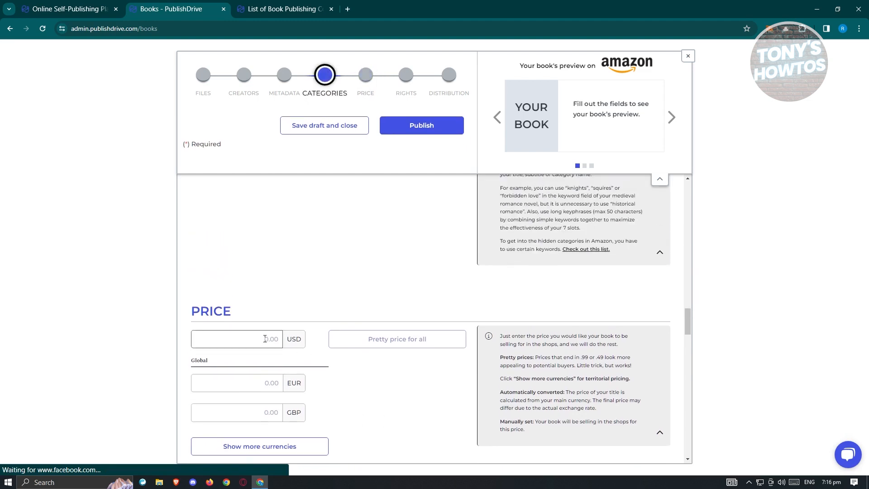
click(365, 75)
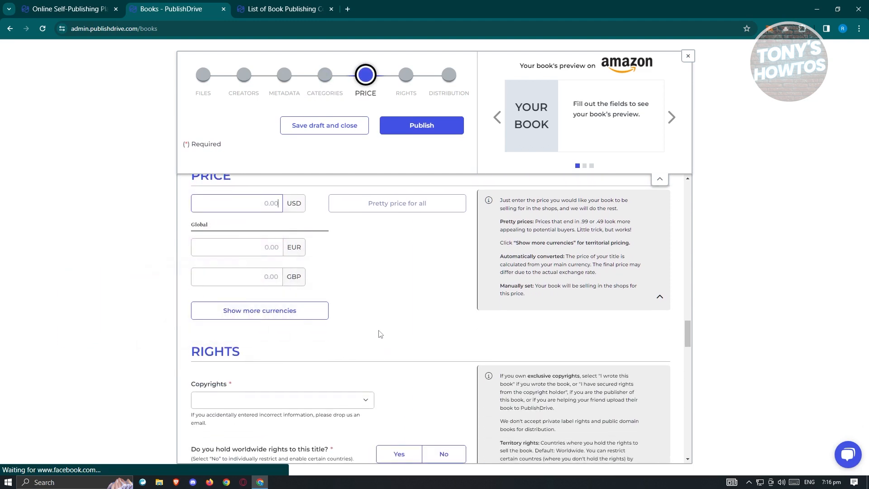
click(448, 75)
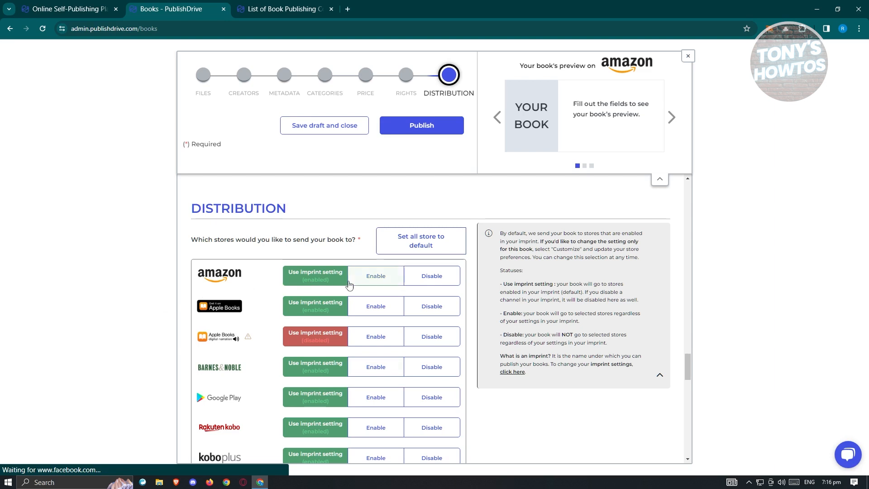
mouse_move(199, 322)
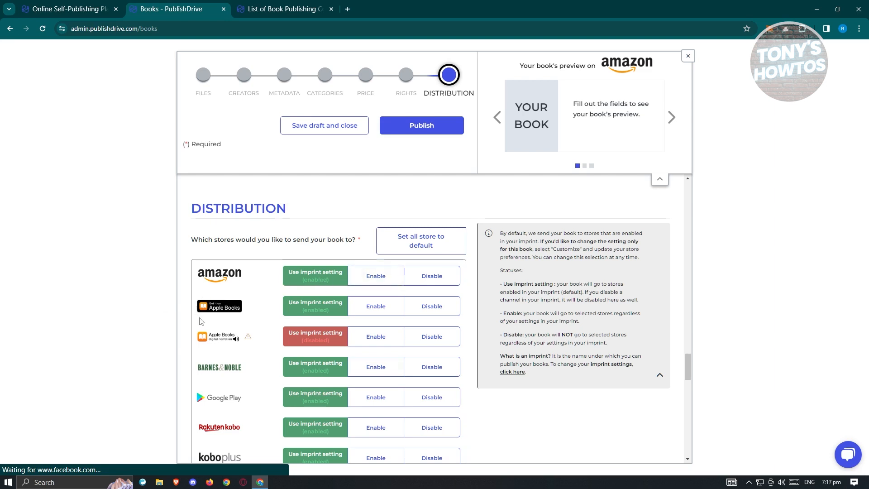
mouse_move(165, 370)
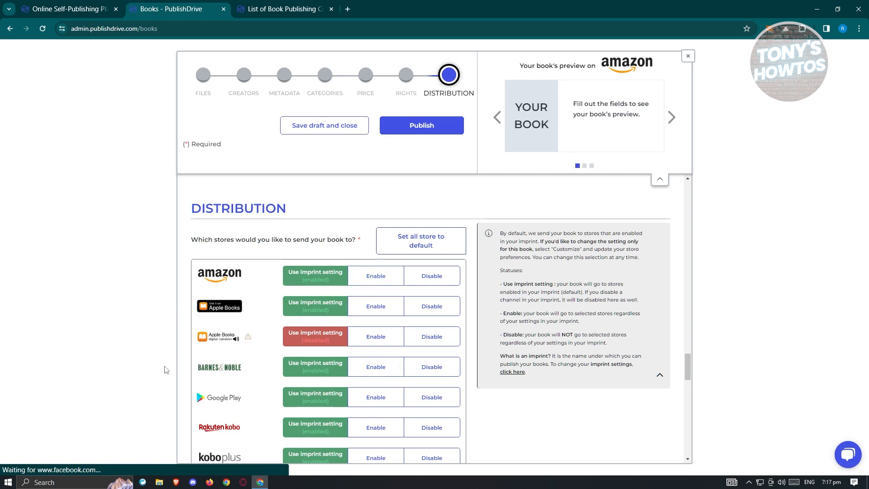
mouse_move(341, 342)
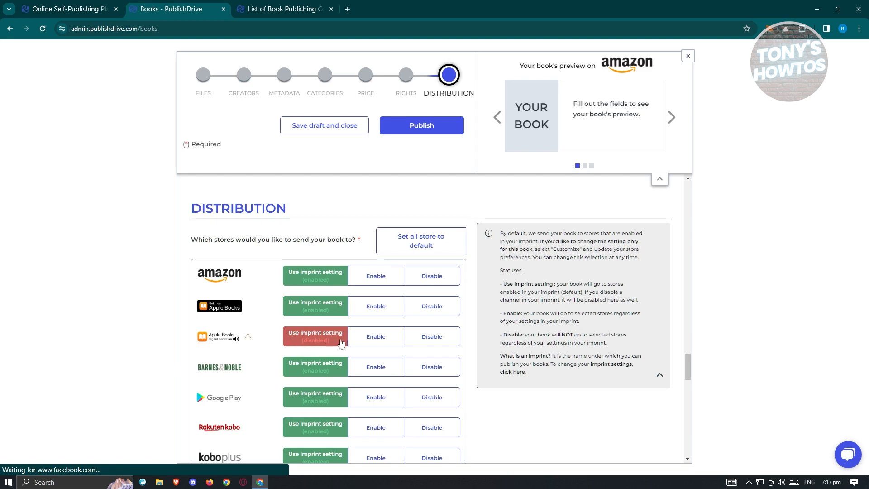
Scroll the Distribution store list from Apple Books down to eleteltes.hu, all on imprint settings.
scroll(down, 3)
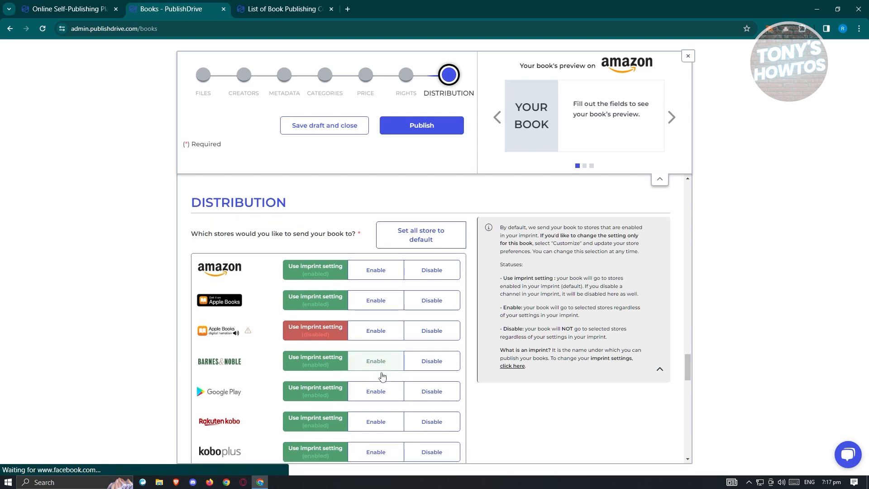
scroll(down, 3)
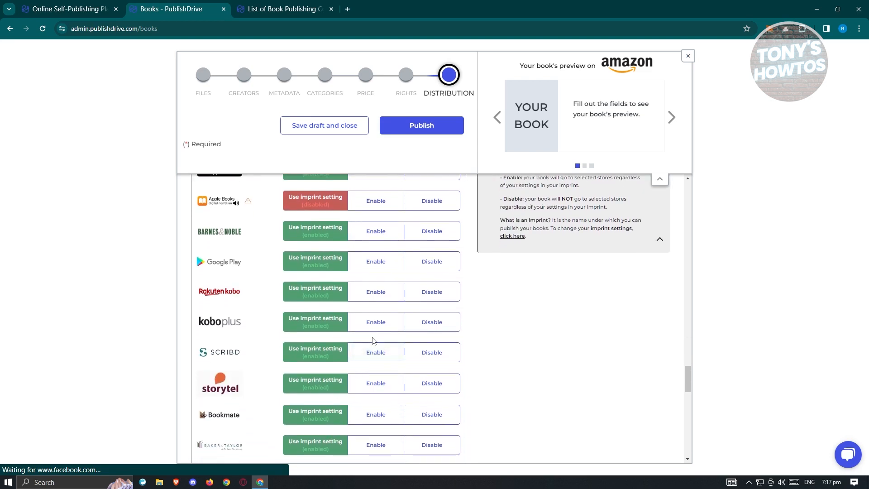
scroll(down, 3)
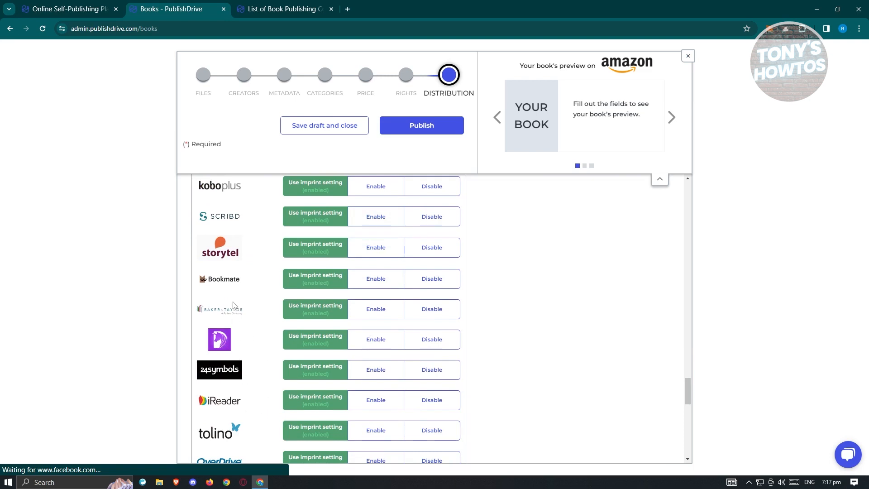
scroll(down, 3)
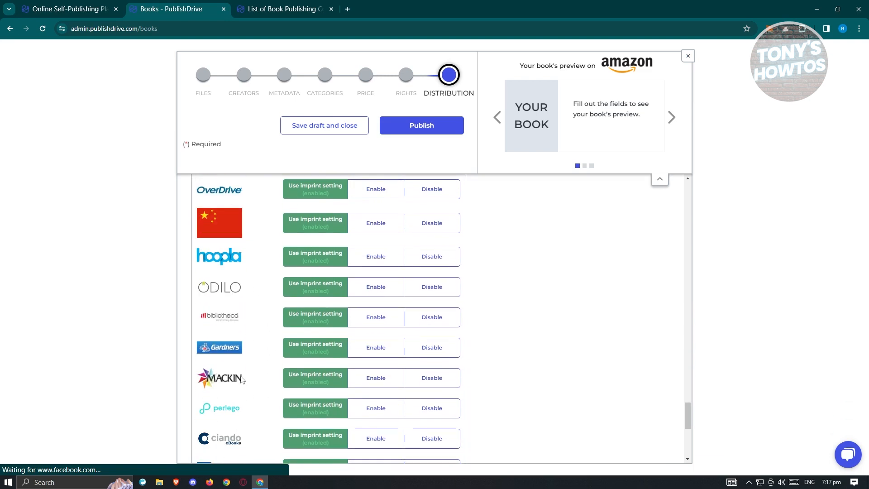
mouse_move(257, 397)
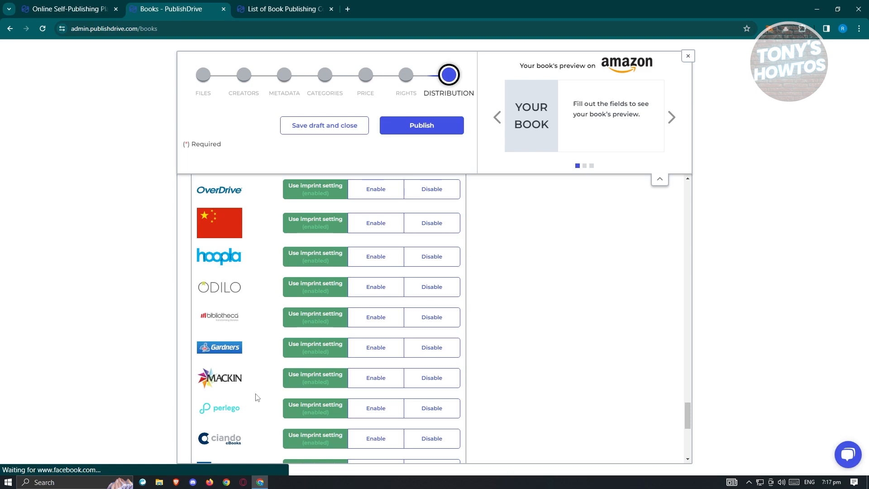
mouse_move(247, 362)
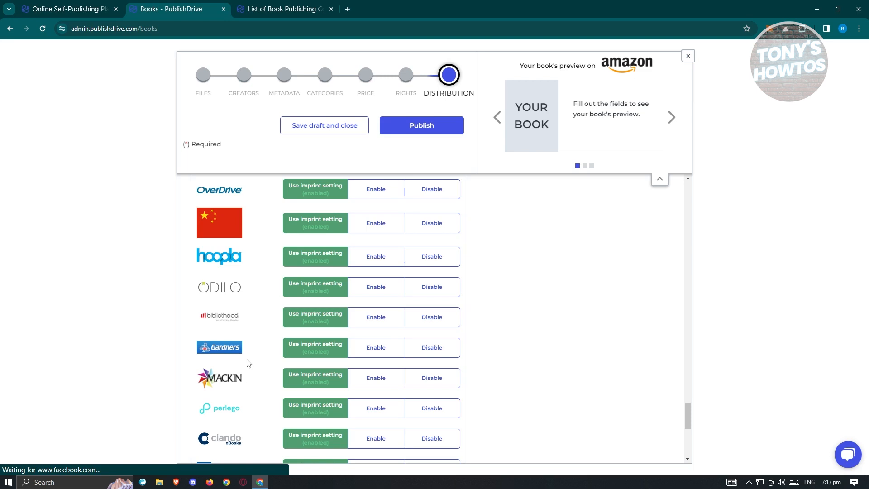
mouse_move(141, 287)
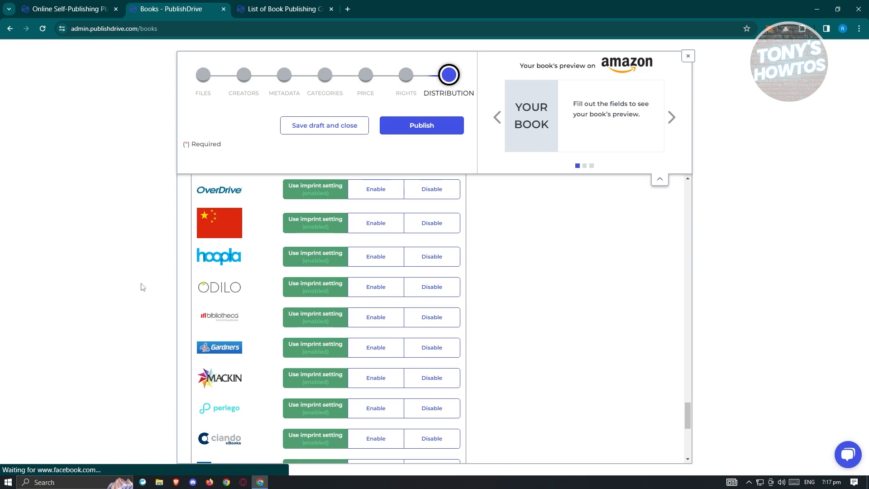
mouse_move(261, 330)
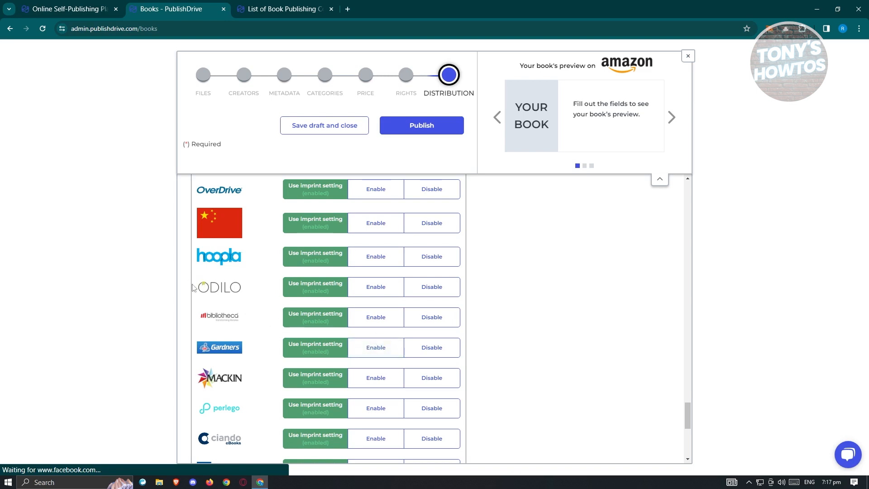
scroll(down, 3)
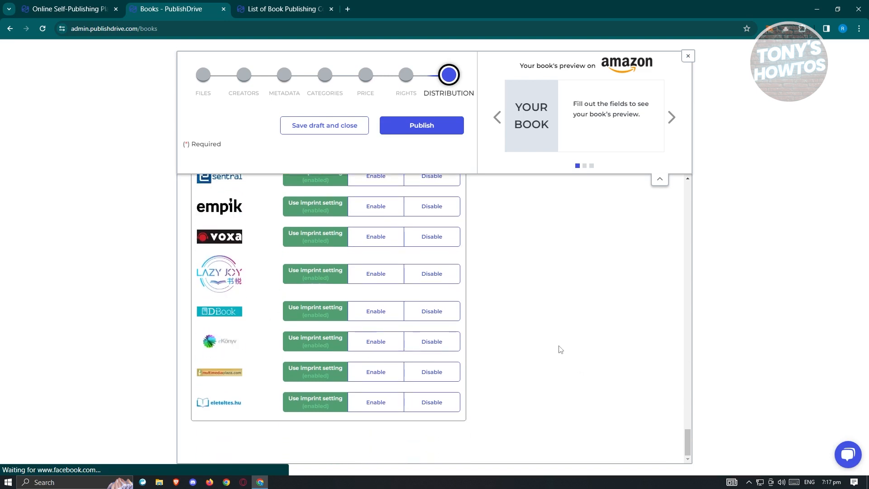
mouse_move(439, 138)
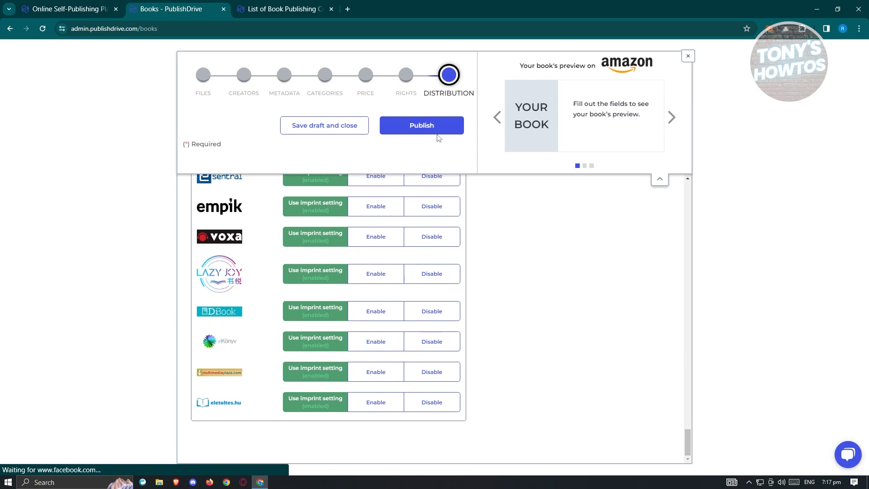